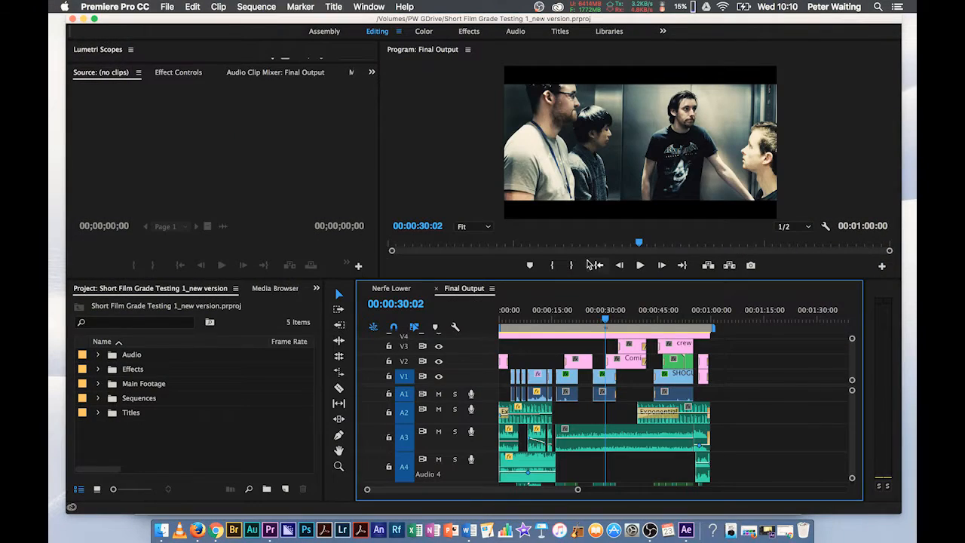
Step: Move the playhead in the Final Output sequence to the credits around 00:00:46:30
{"action": "left_click", "coordinate": [597, 319]}
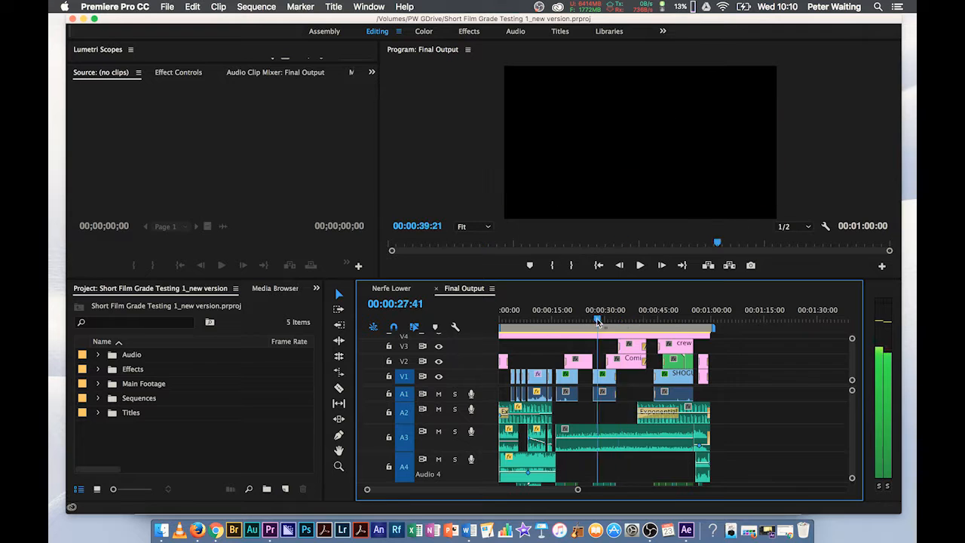
{"action": "left_click", "coordinate": [607, 320]}
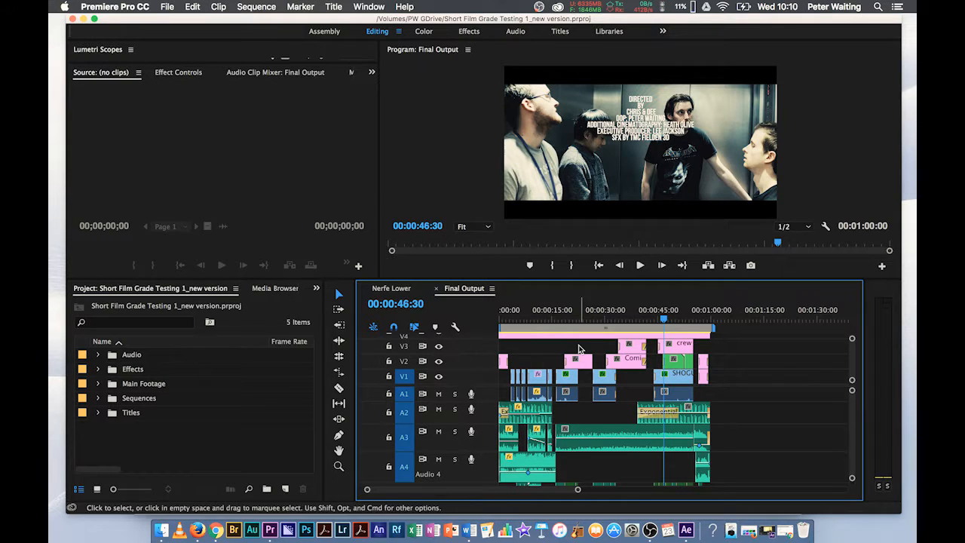
{"action": "mouse_move", "coordinate": [160, 531]}
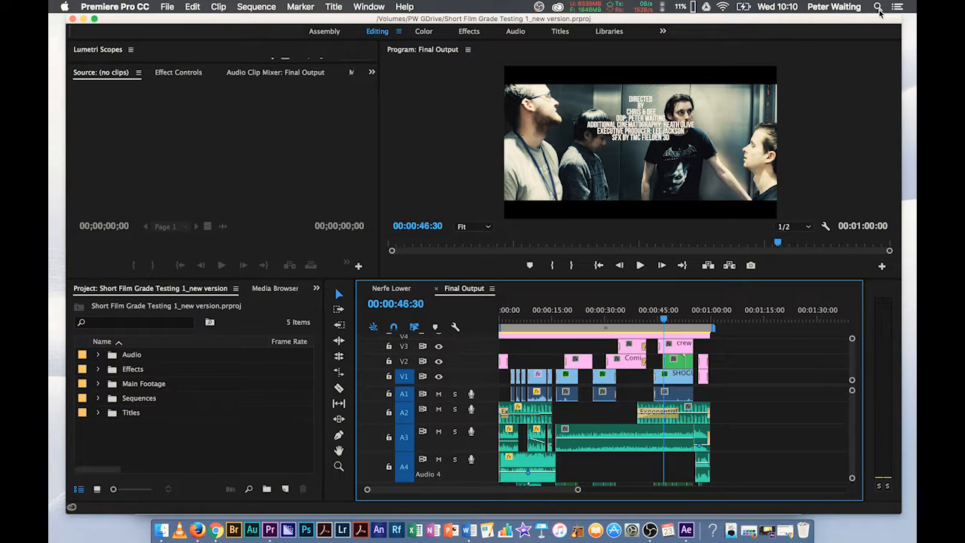
Step: Search Spotlight for 'disk Utility' and launch Disk Utility from the top hit
{"action": "left_click", "coordinate": [877, 6]}
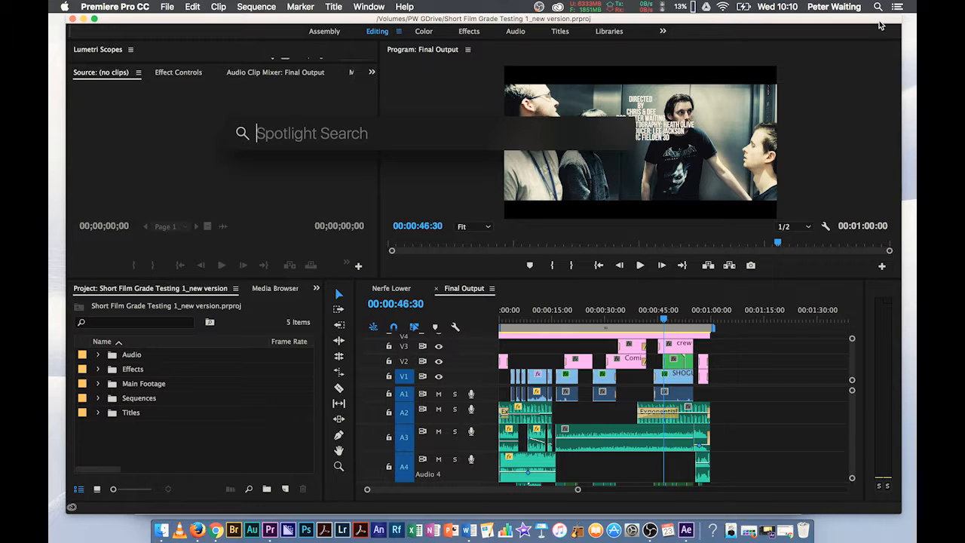
{"action": "mouse_move", "coordinate": [449, 180]}
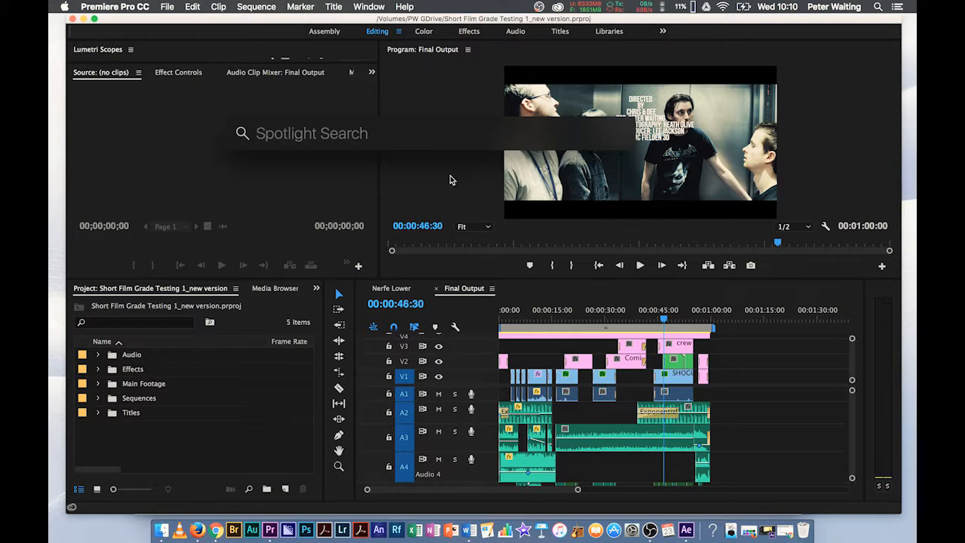
{"action": "type", "text": "disk Utility"}
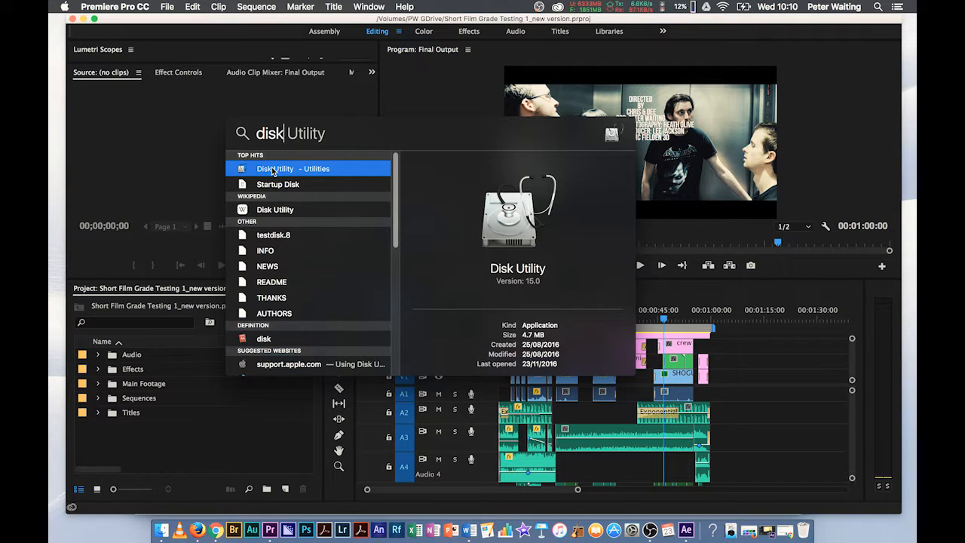
{"action": "left_click", "coordinate": [274, 169]}
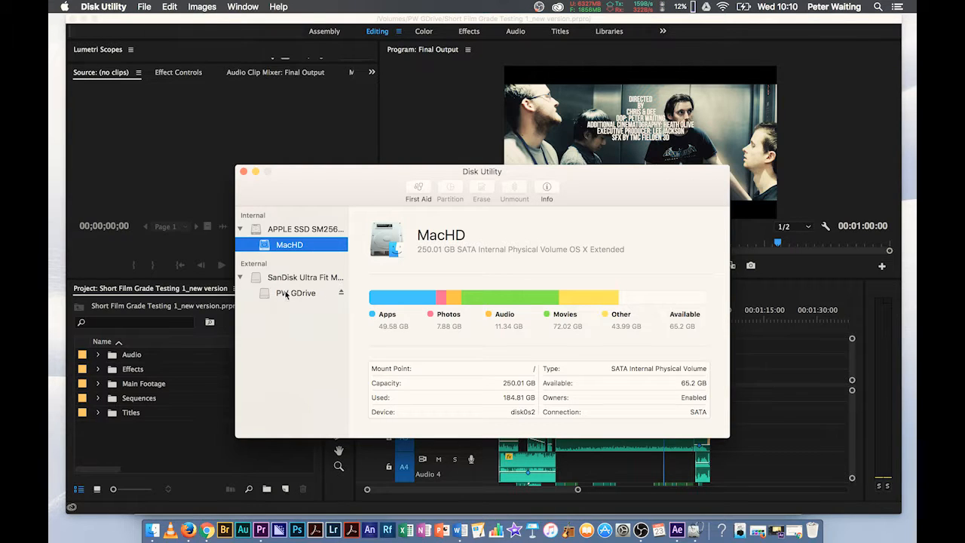
Step: Erase the PW GDrive volume, keeping its name and exFAT format, and dismiss the completion notice
{"action": "left_click", "coordinate": [296, 292]}
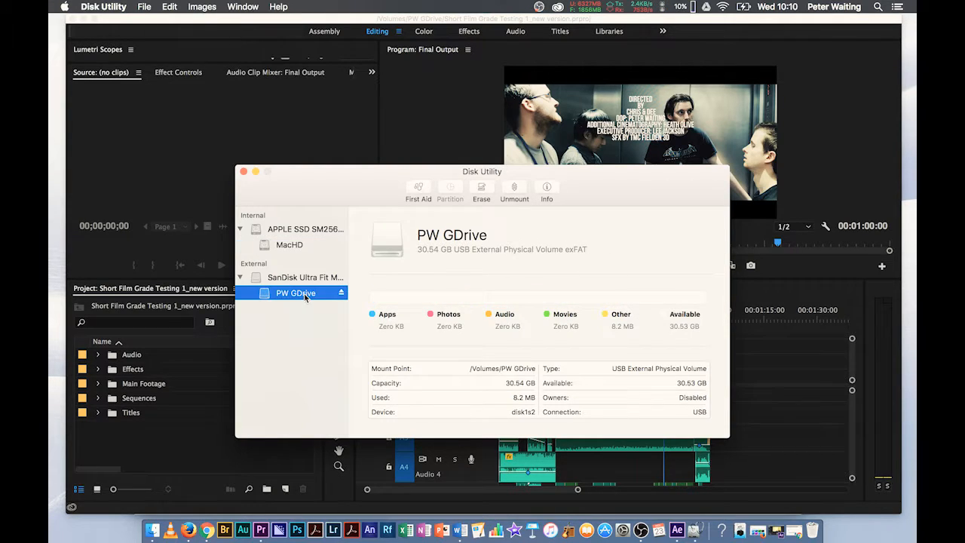
{"action": "mouse_move", "coordinate": [570, 256]}
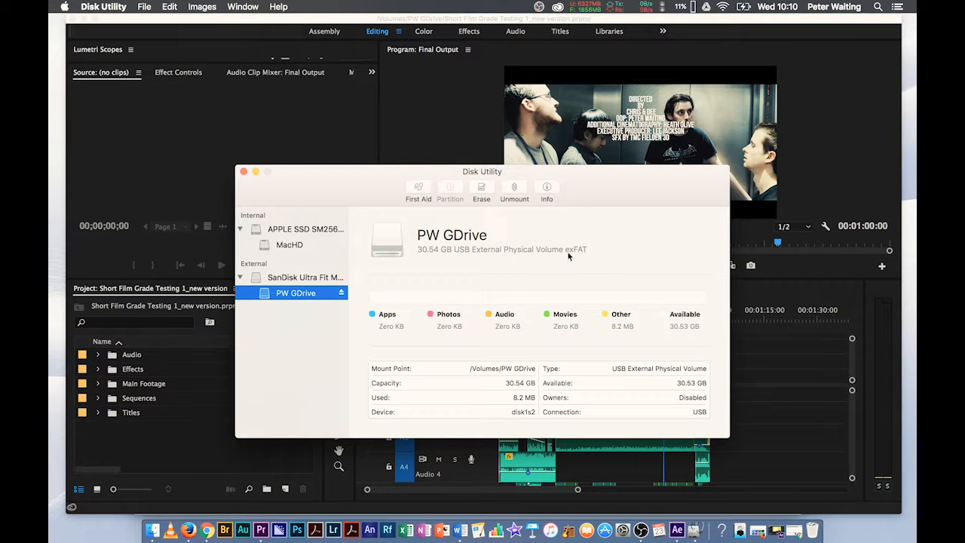
{"action": "mouse_move", "coordinate": [564, 310]}
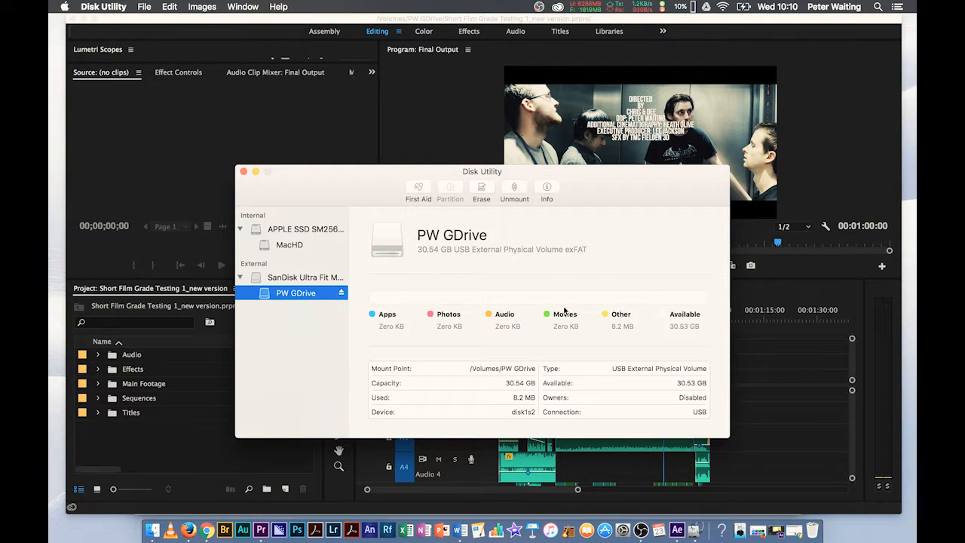
{"action": "mouse_move", "coordinate": [461, 264]}
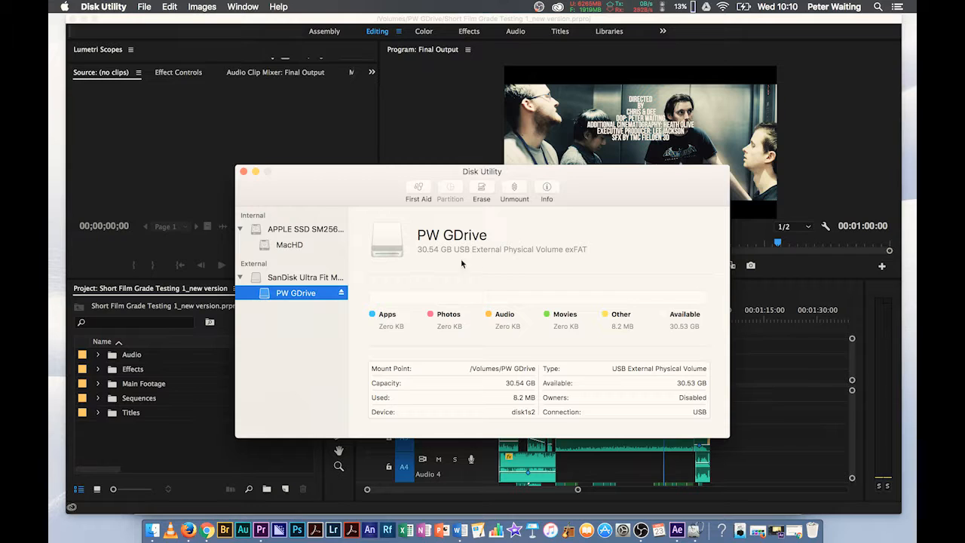
{"action": "mouse_move", "coordinate": [398, 263]}
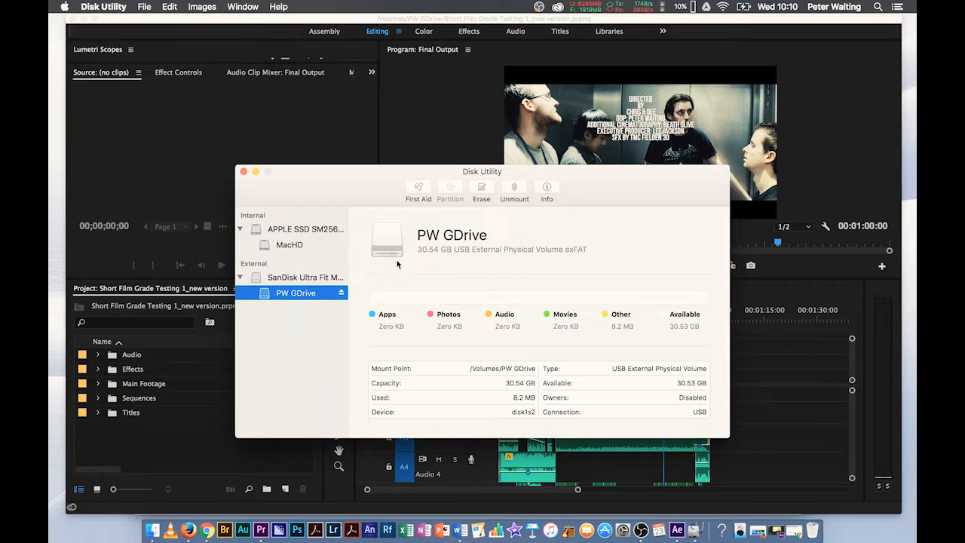
{"action": "mouse_move", "coordinate": [565, 250]}
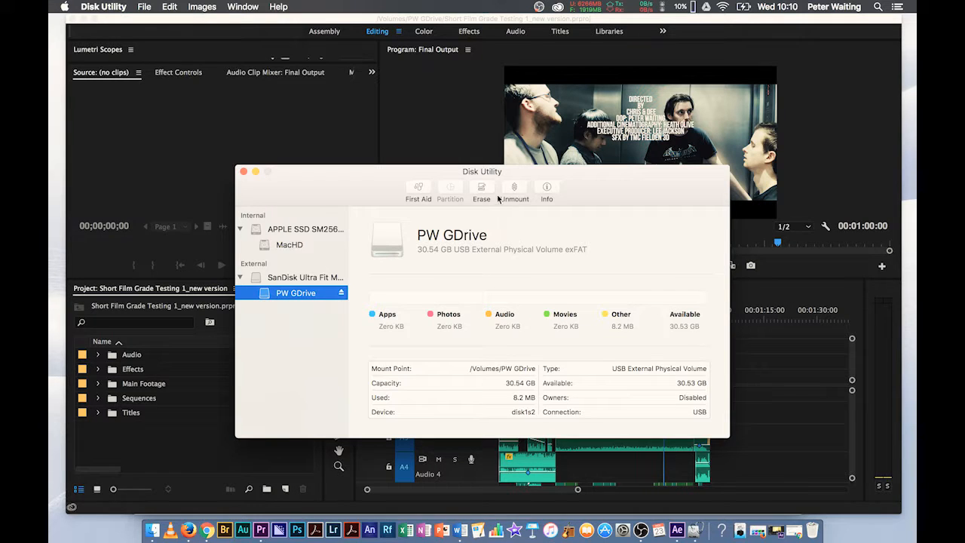
{"action": "left_click", "coordinate": [481, 190]}
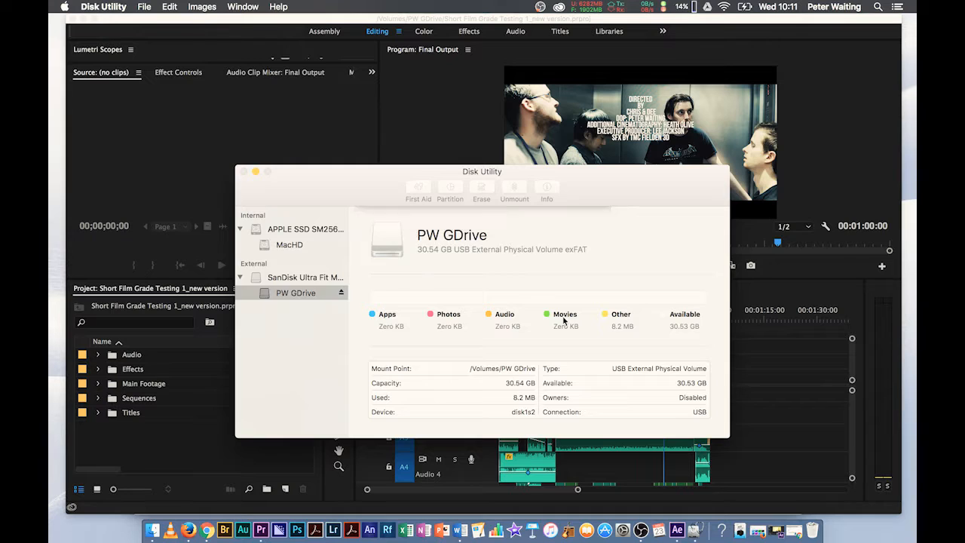
{"action": "left_click", "coordinate": [481, 190]}
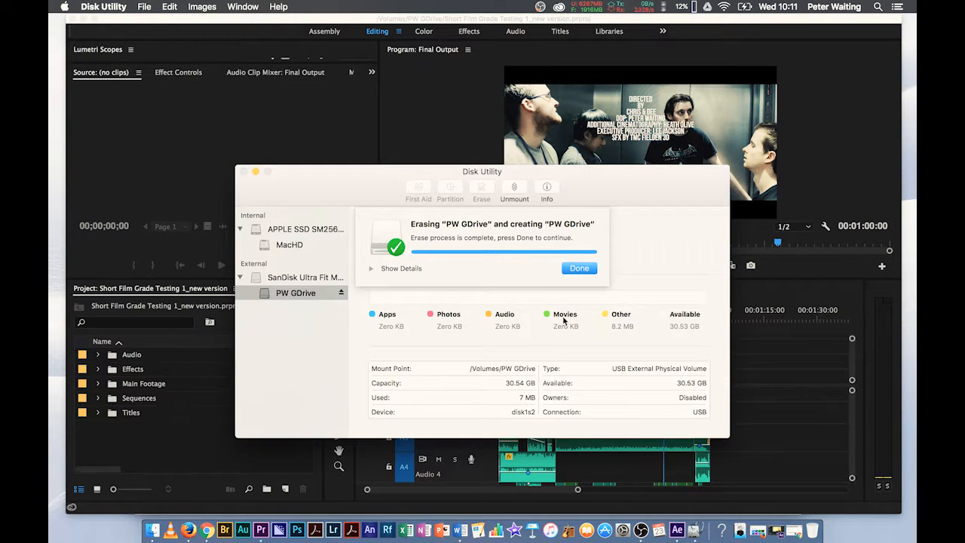
{"action": "mouse_move", "coordinate": [541, 239]}
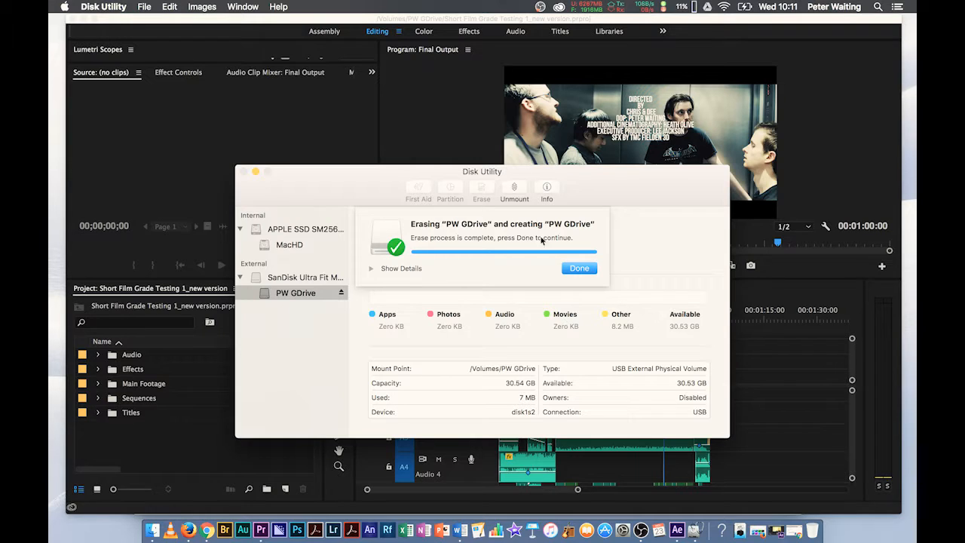
{"action": "left_click", "coordinate": [579, 268]}
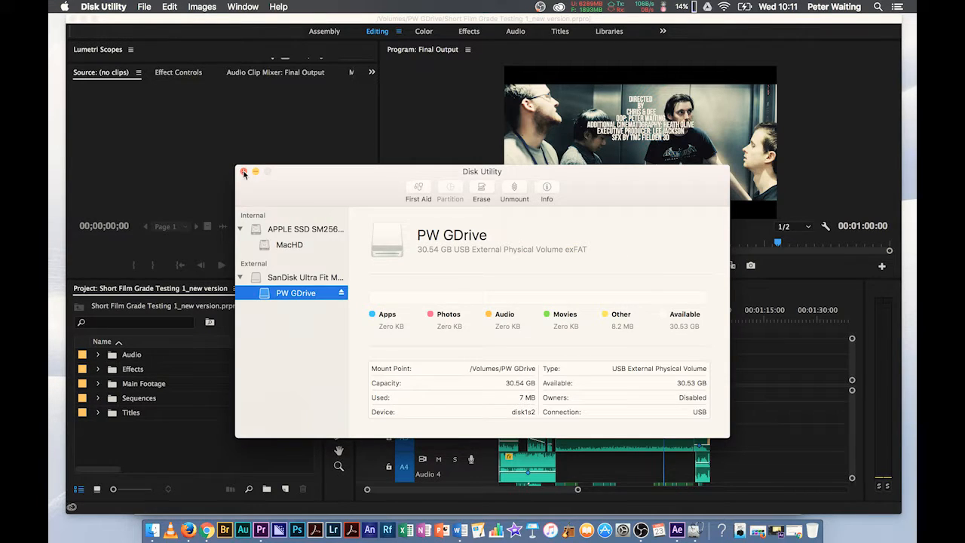
{"action": "mouse_move", "coordinate": [245, 173]}
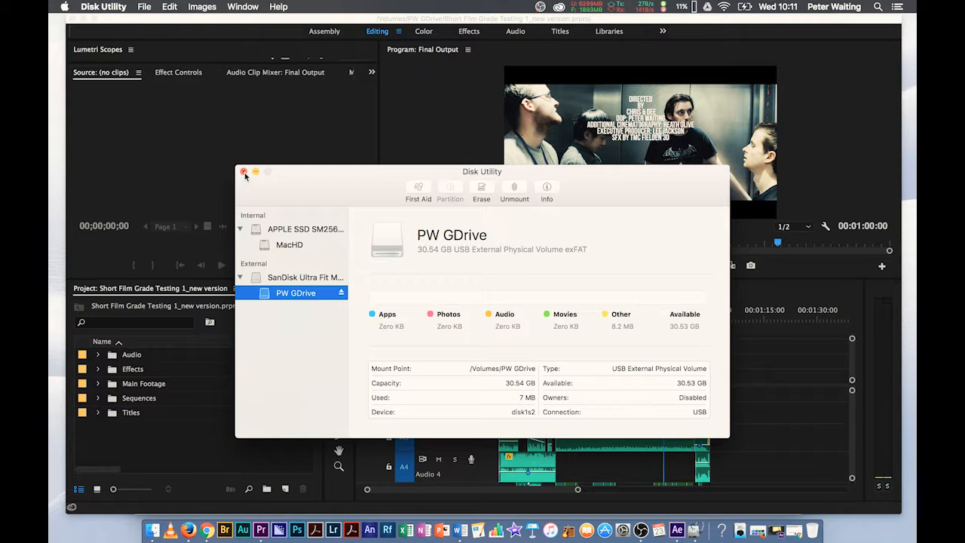
Step: Close Disk Utility and bring up a Finder window at the Documents folder
{"action": "left_click", "coordinate": [244, 171]}
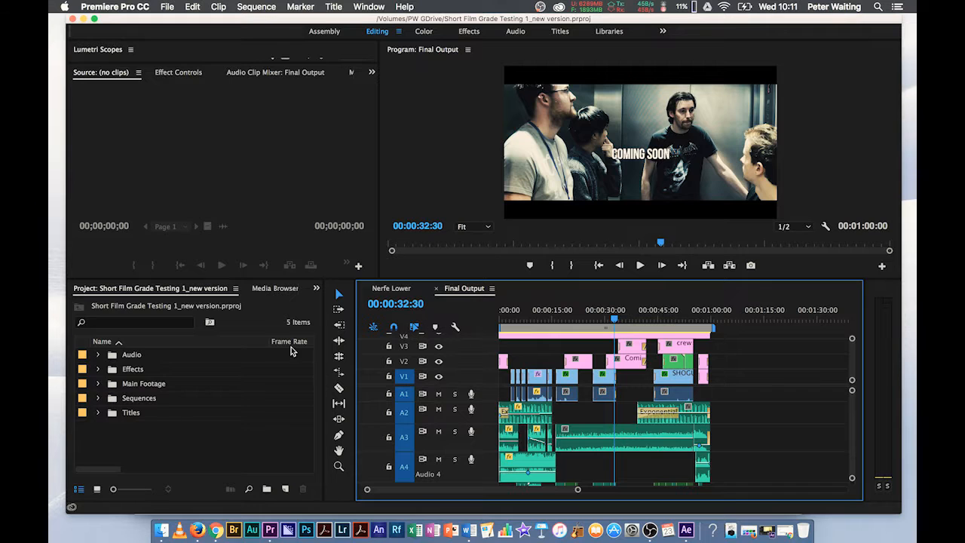
{"action": "left_click", "coordinate": [161, 530]}
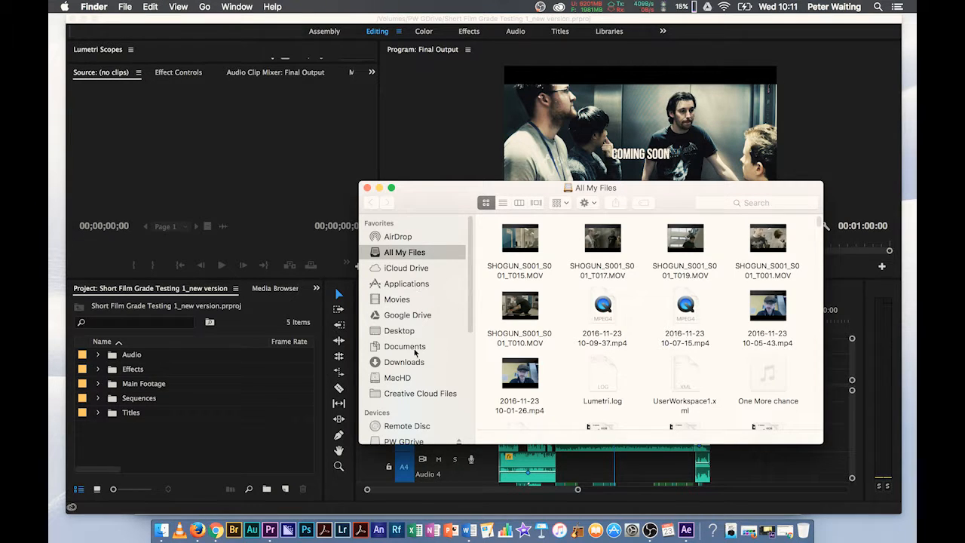
{"action": "left_click", "coordinate": [404, 345]}
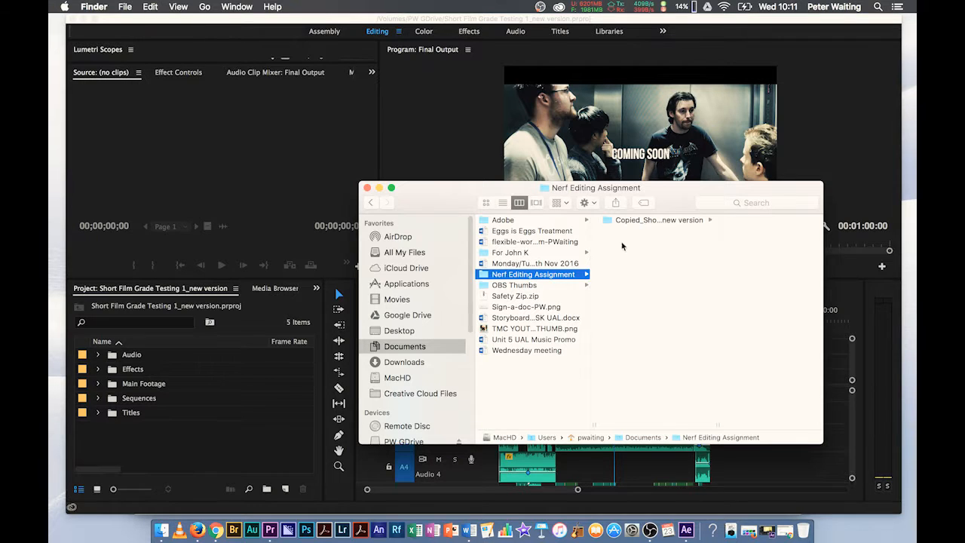
Step: Browse into Copied_Short Film Grade Testing 1_new version and its Main Footage folder
{"action": "left_click", "coordinate": [661, 221]}
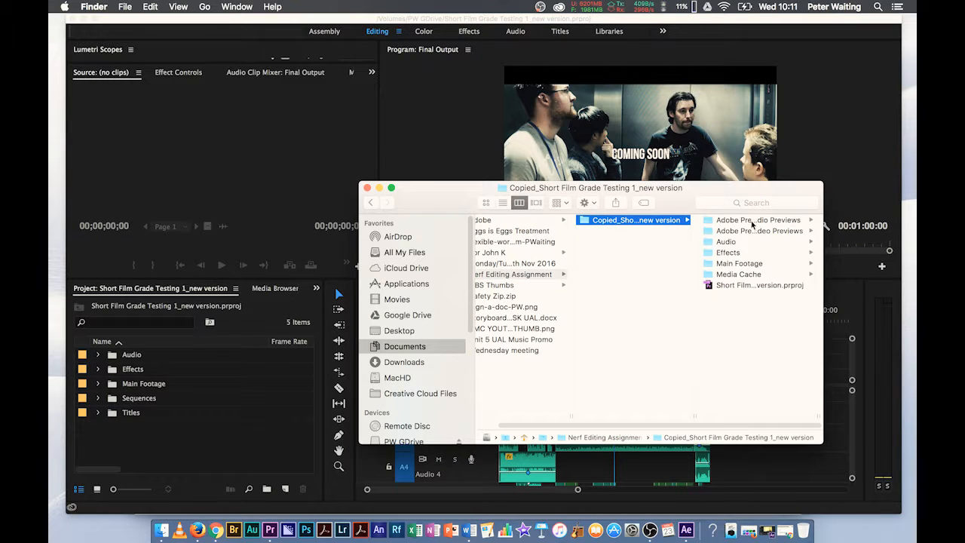
{"action": "mouse_move", "coordinate": [740, 251]}
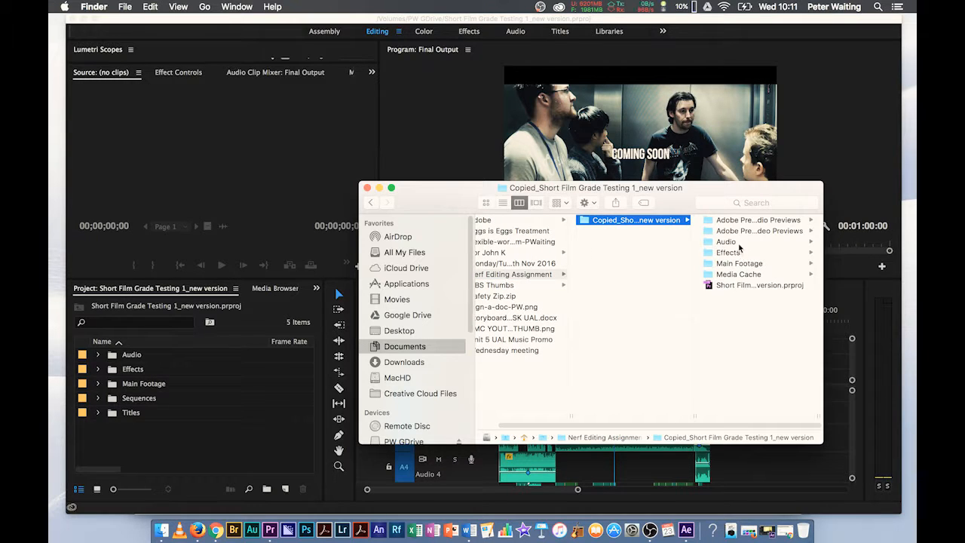
{"action": "left_click", "coordinate": [727, 253]}
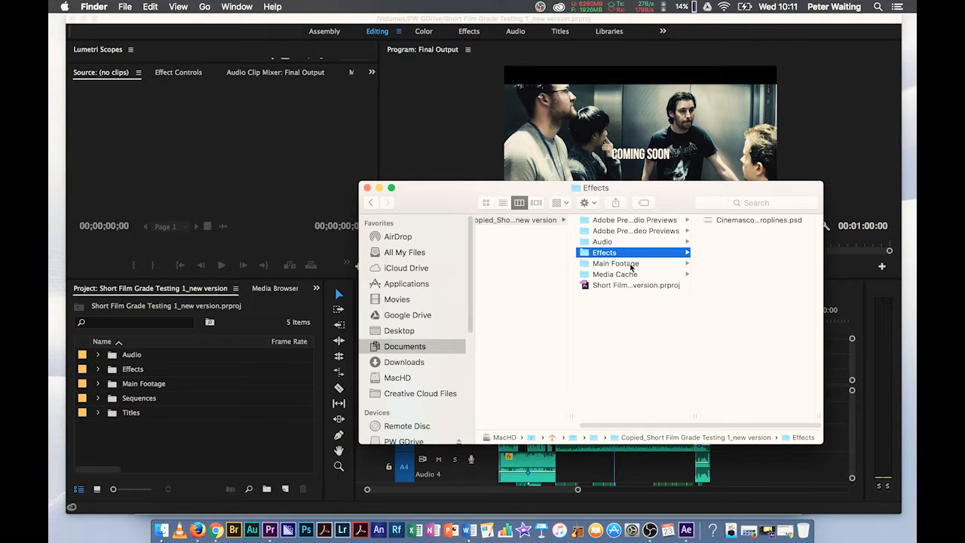
{"action": "left_click", "coordinate": [615, 262]}
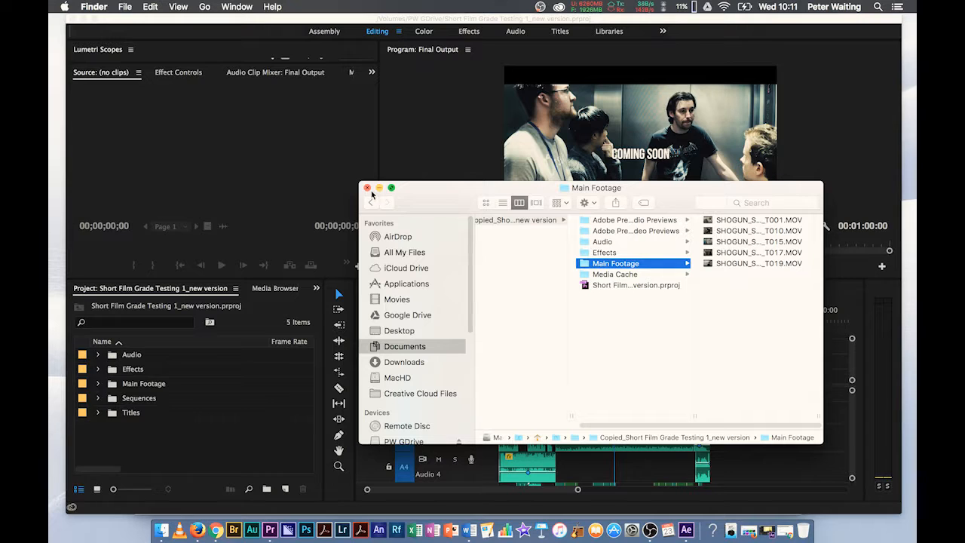
{"action": "mouse_move", "coordinate": [621, 242]}
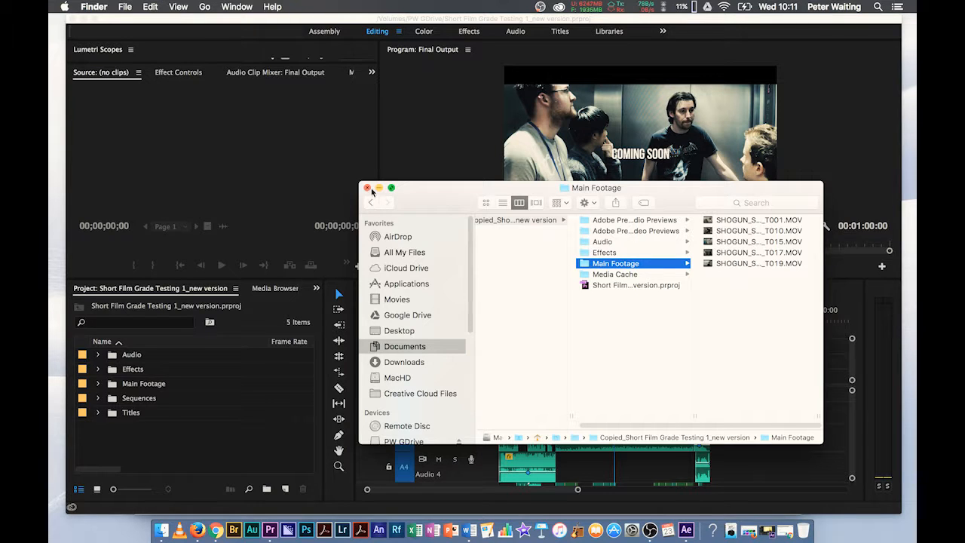
Step: Close Finder and return to the Premiere Pro project with its File menu shown
{"action": "left_click", "coordinate": [367, 187]}
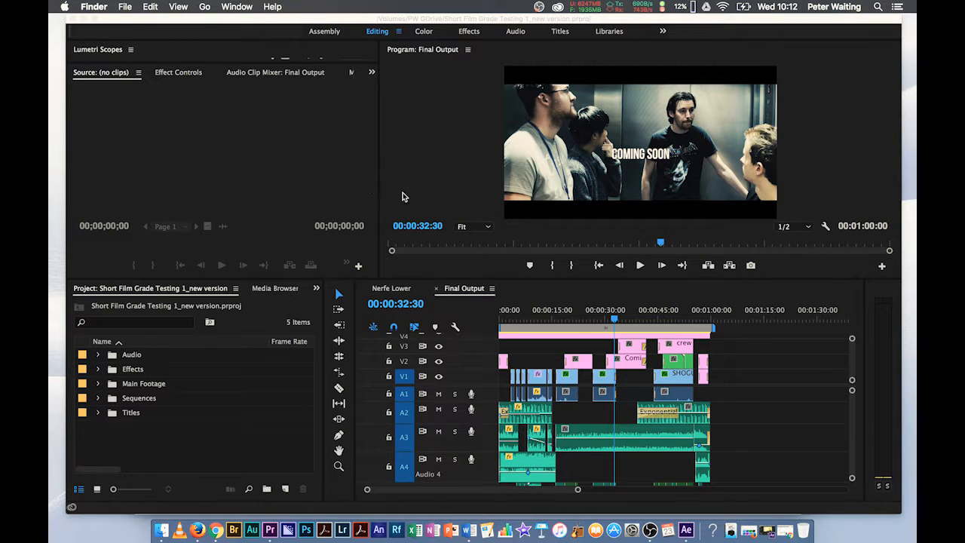
{"action": "mouse_move", "coordinate": [383, 208]}
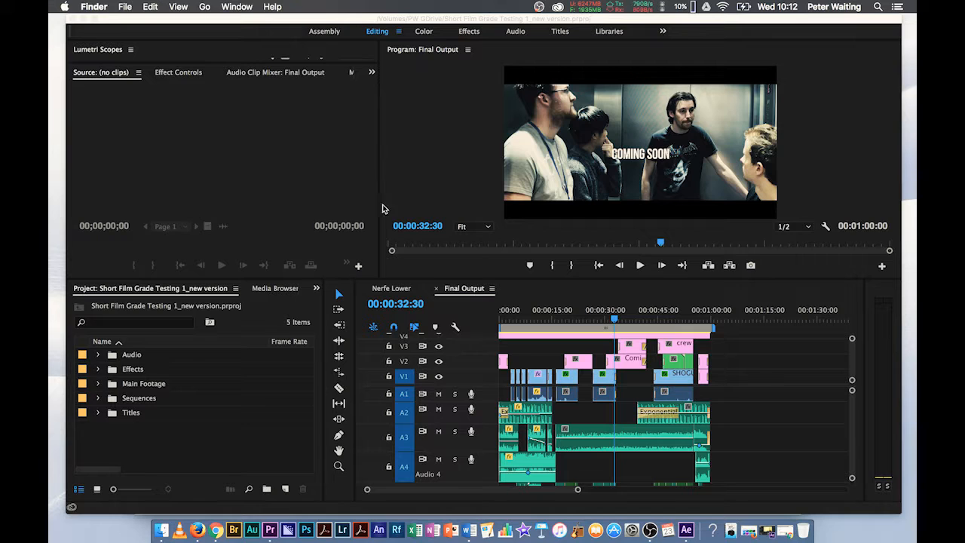
{"action": "mouse_move", "coordinate": [350, 308]}
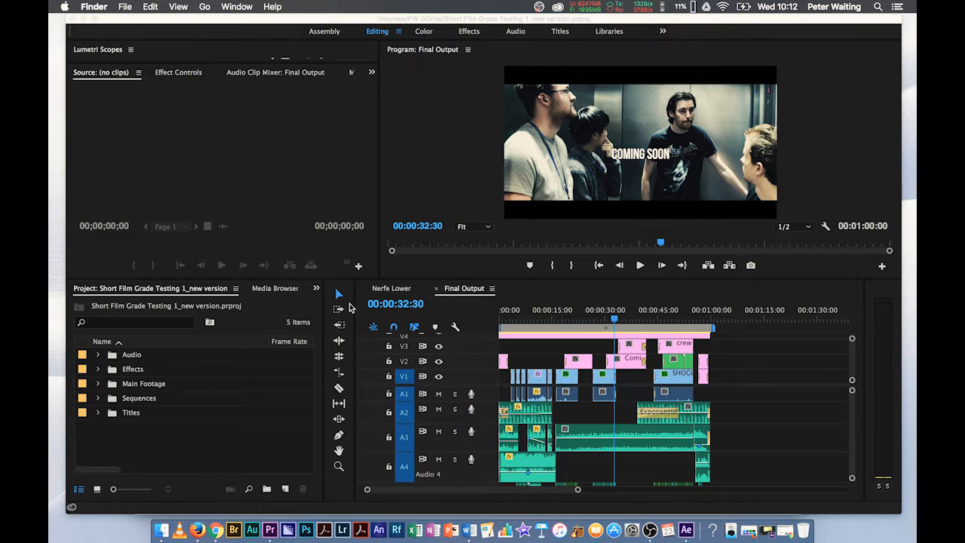
{"action": "mouse_move", "coordinate": [461, 312]}
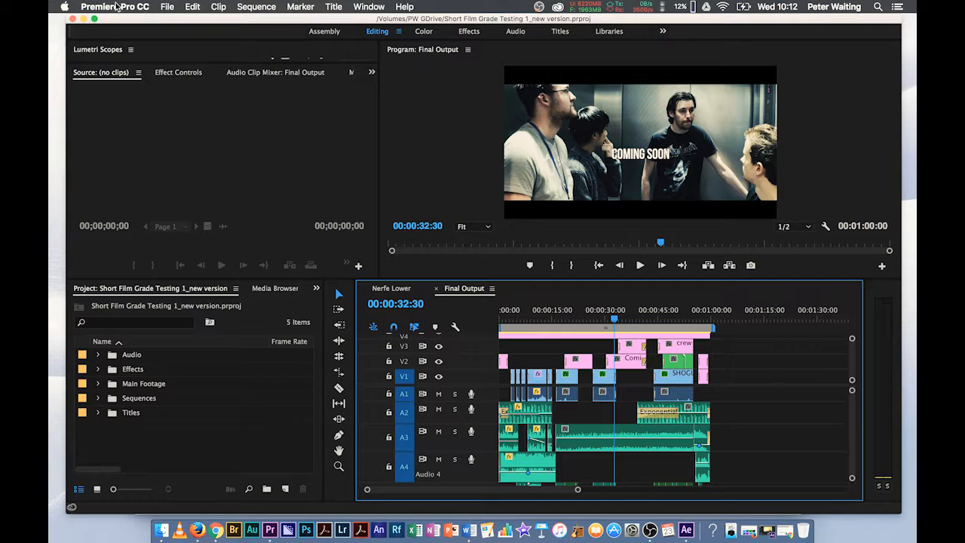
{"action": "left_click", "coordinate": [166, 6]}
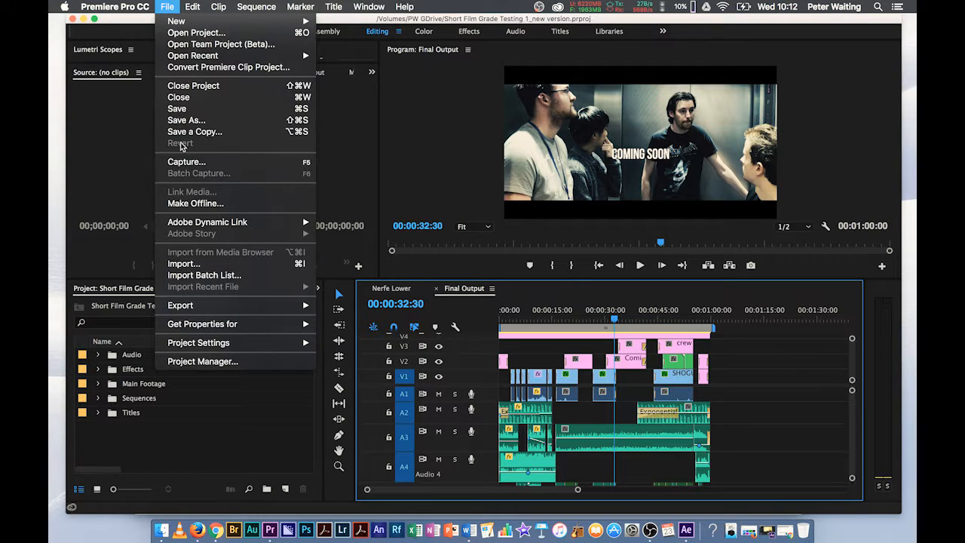
{"action": "mouse_move", "coordinate": [202, 361]}
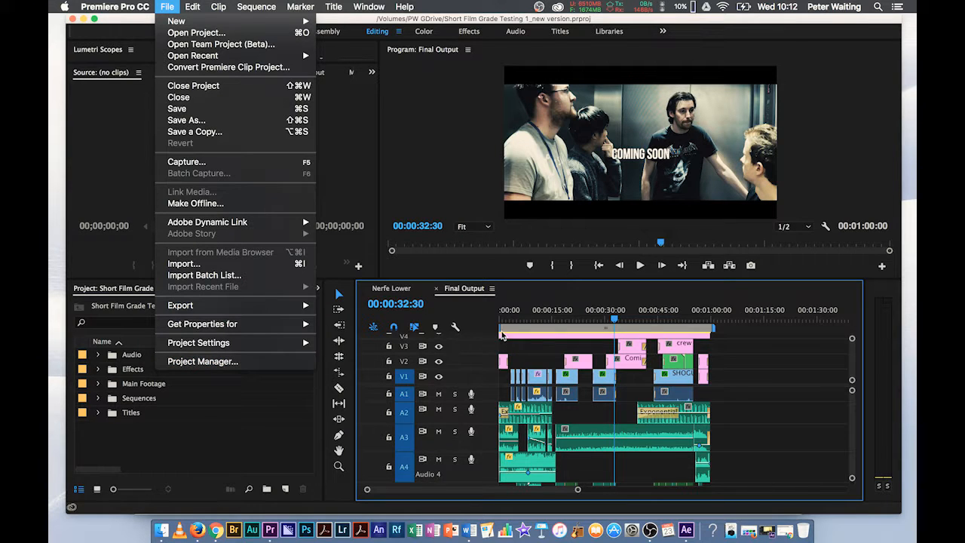
{"action": "mouse_move", "coordinate": [440, 305]}
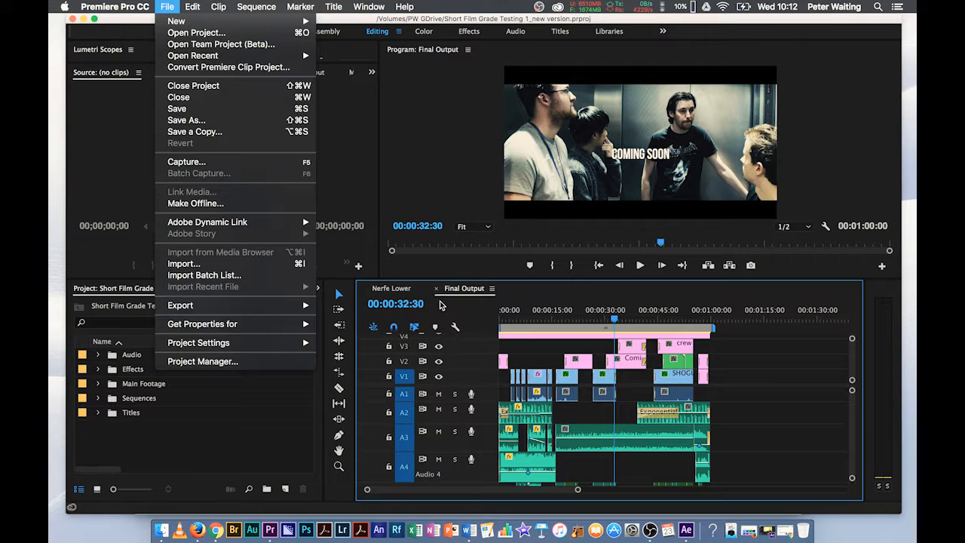
{"action": "mouse_move", "coordinate": [765, 407]}
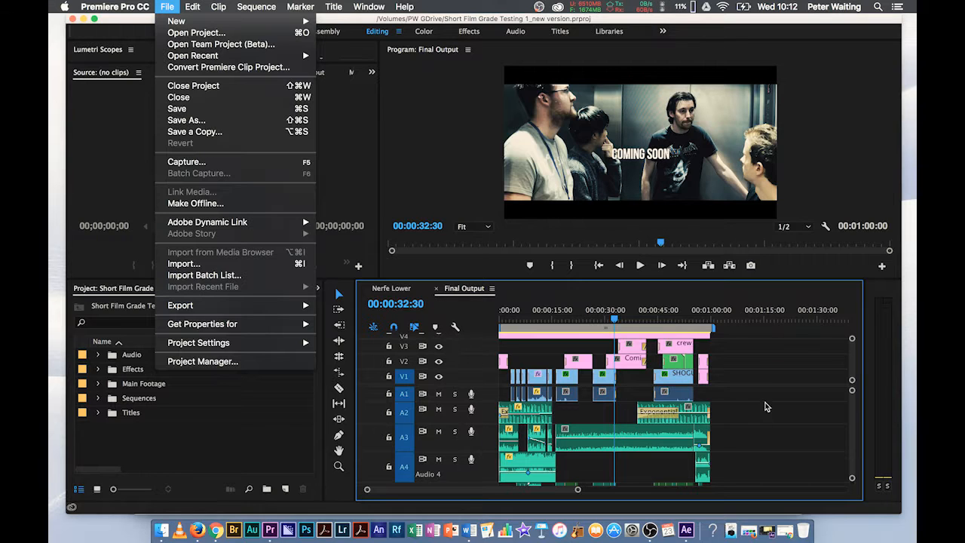
{"action": "mouse_move", "coordinate": [469, 340]}
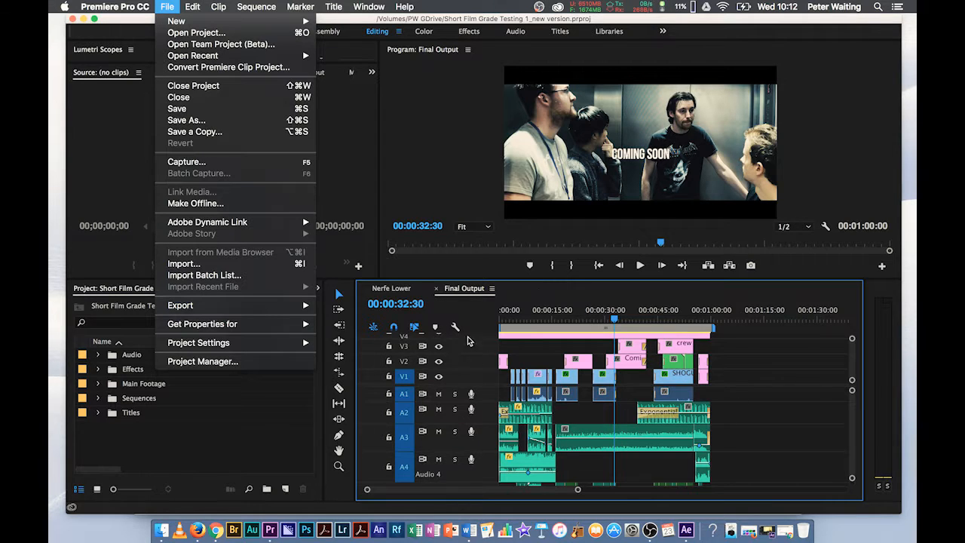
{"action": "mouse_move", "coordinate": [139, 305]}
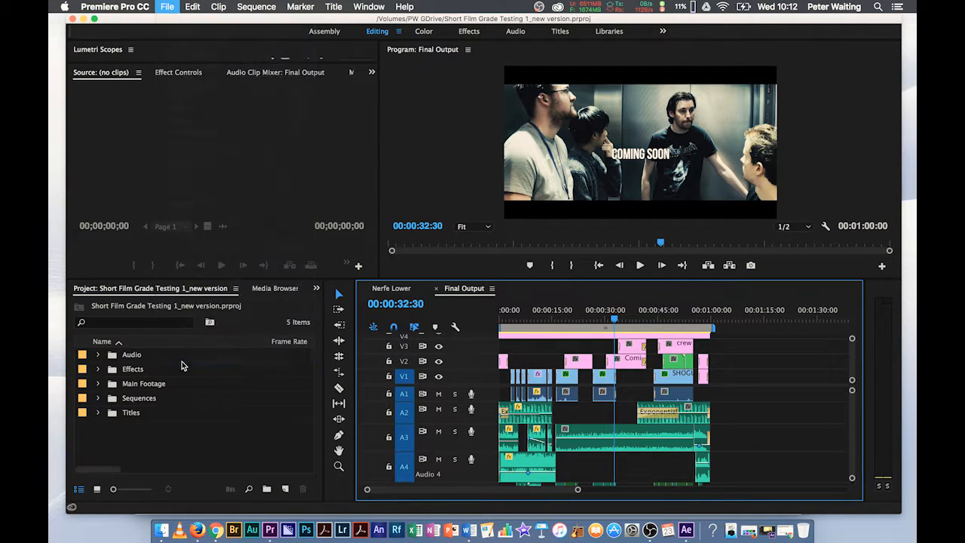
Step: Launch Project Manager and include the Nerfe Lower and audio nest 1 sequences alongside Final Output
{"action": "left_click", "coordinate": [166, 6]}
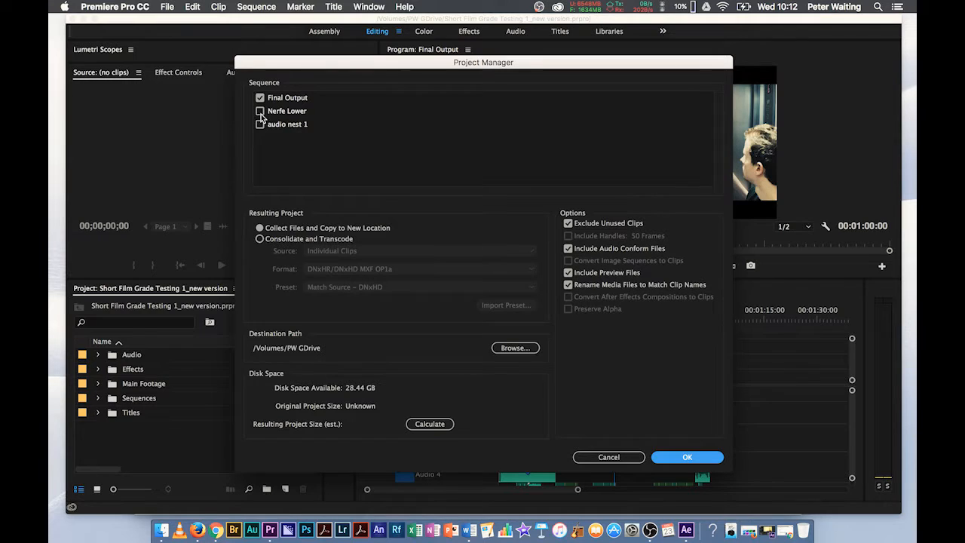
{"action": "left_click", "coordinate": [259, 111]}
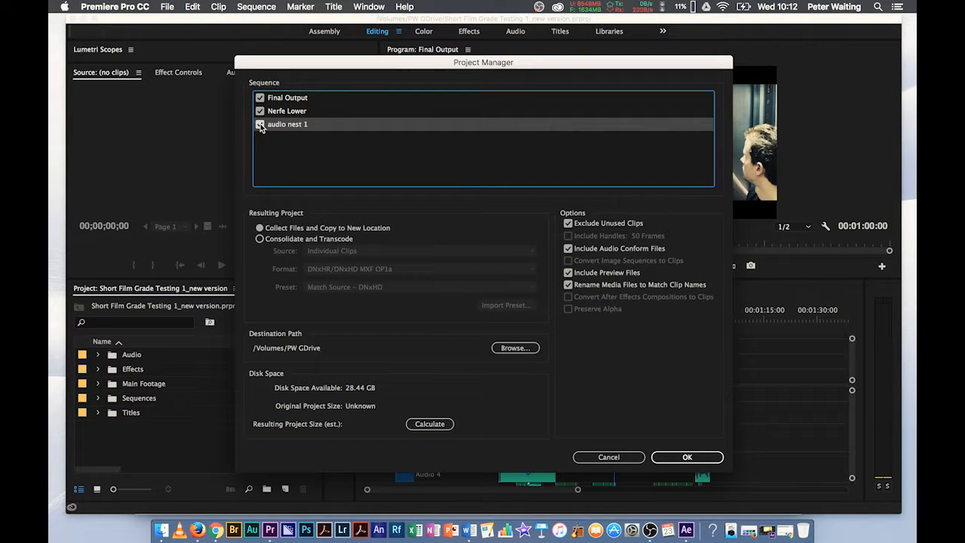
{"action": "left_click", "coordinate": [260, 123]}
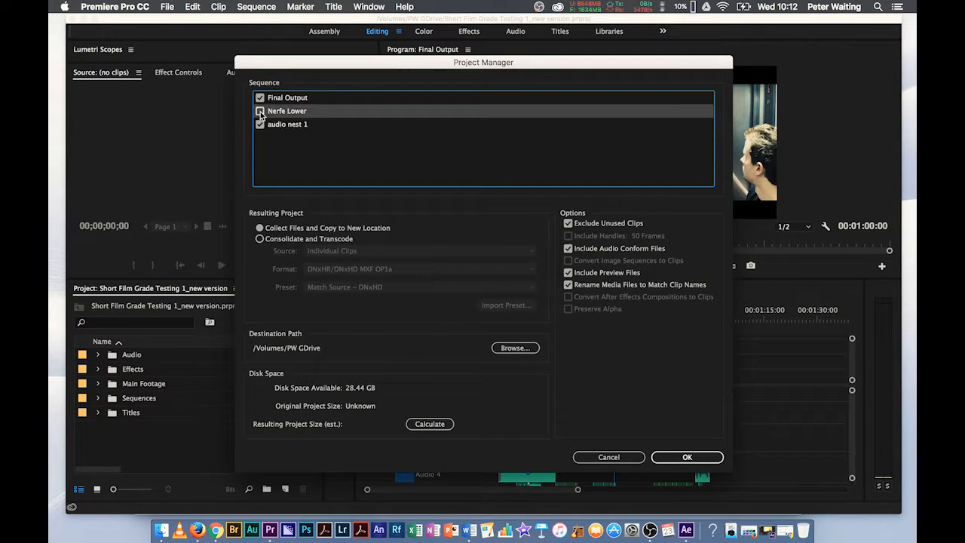
{"action": "left_click", "coordinate": [260, 112]}
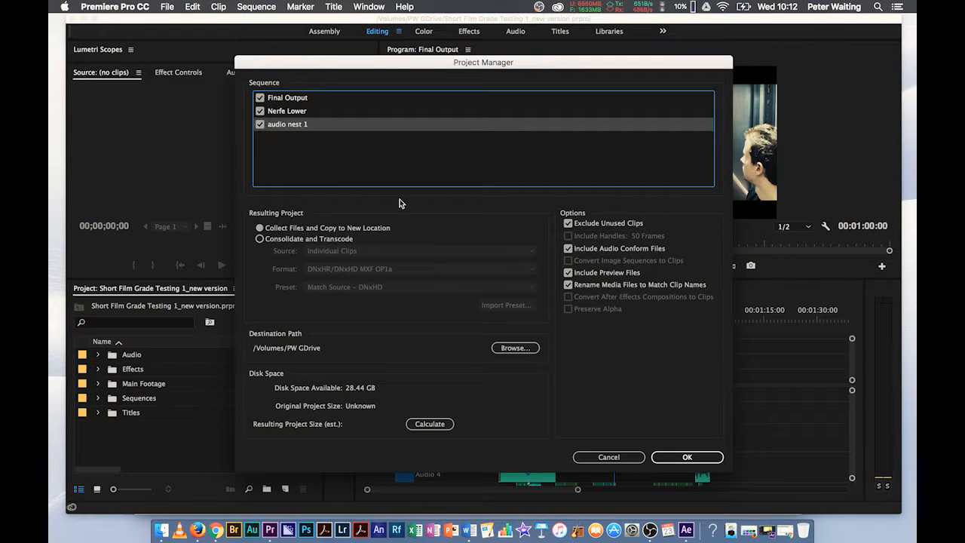
{"action": "mouse_move", "coordinate": [404, 165]}
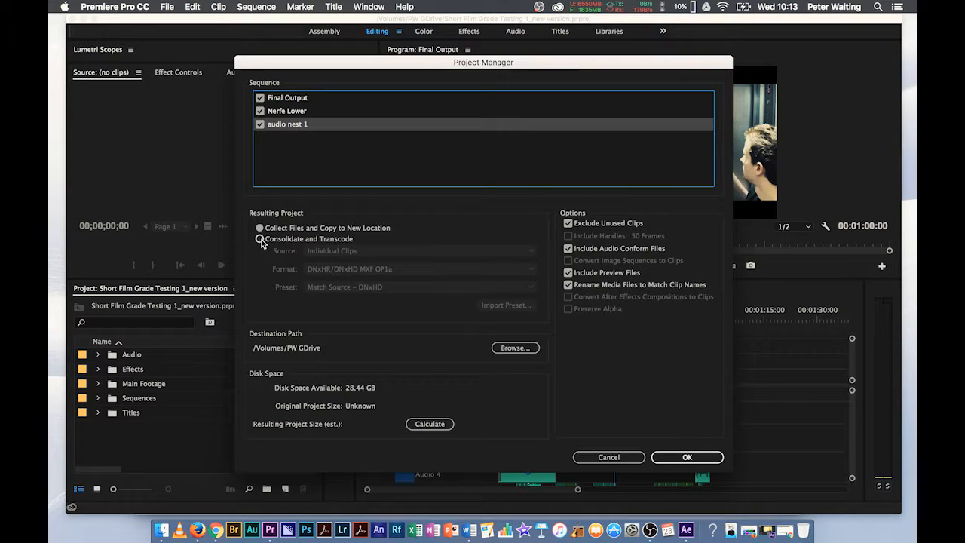
{"action": "left_click", "coordinate": [259, 238]}
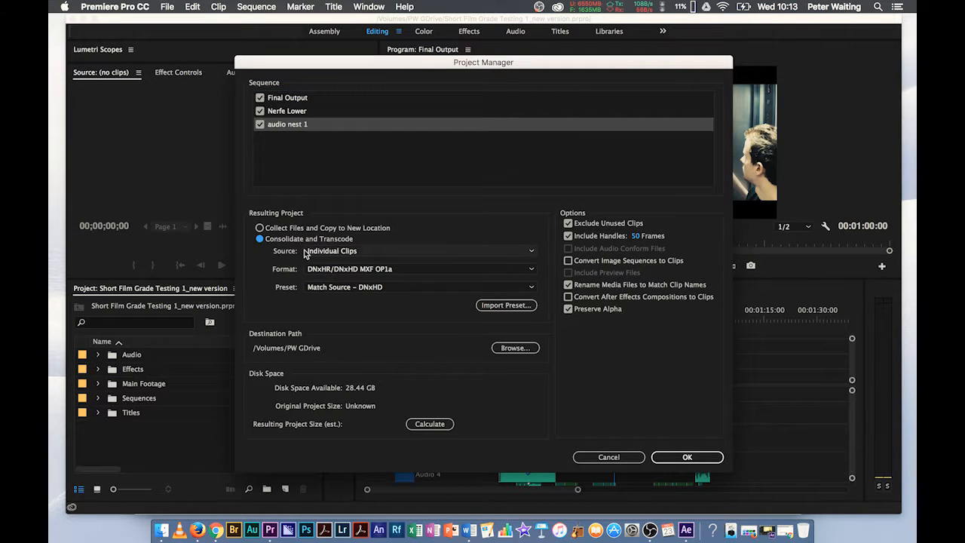
{"action": "left_click", "coordinate": [260, 227]}
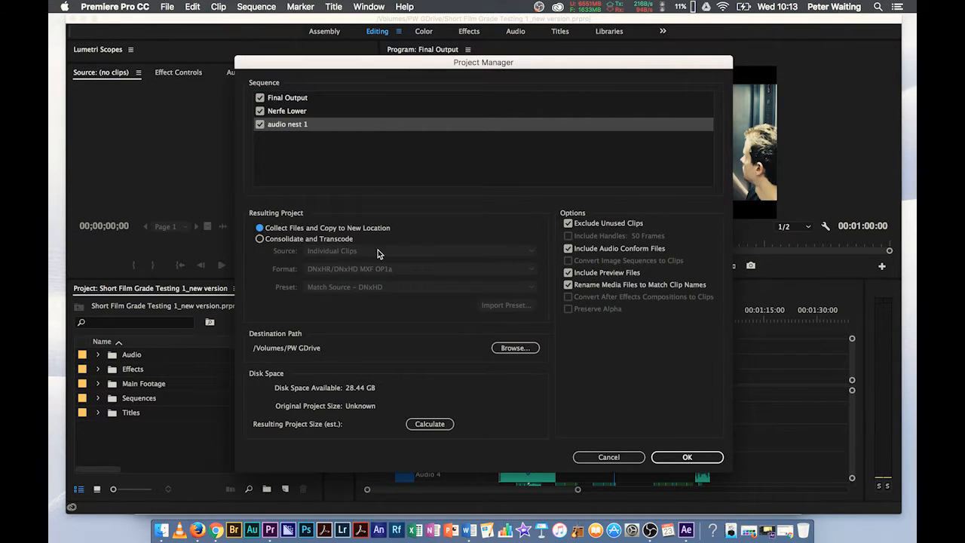
{"action": "mouse_move", "coordinate": [549, 323]}
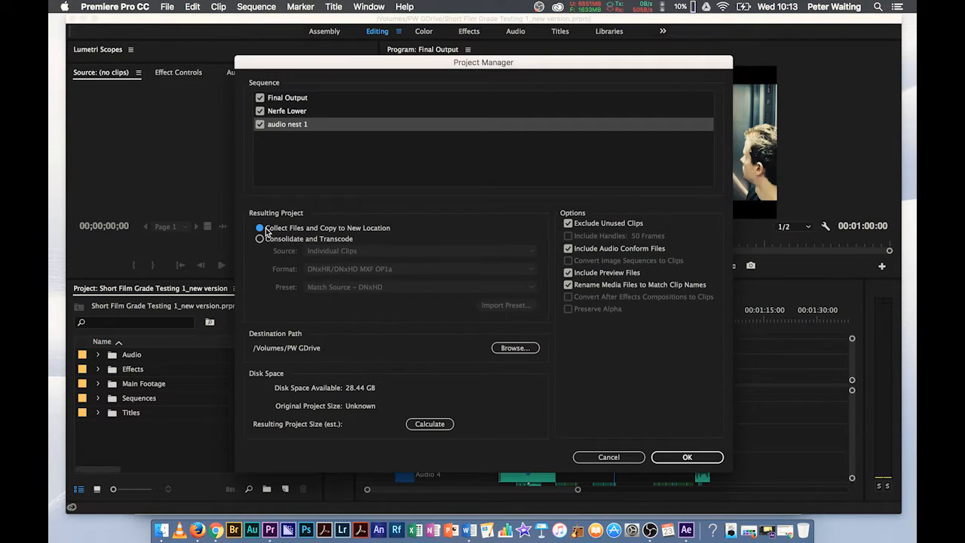
{"action": "mouse_move", "coordinate": [383, 235]}
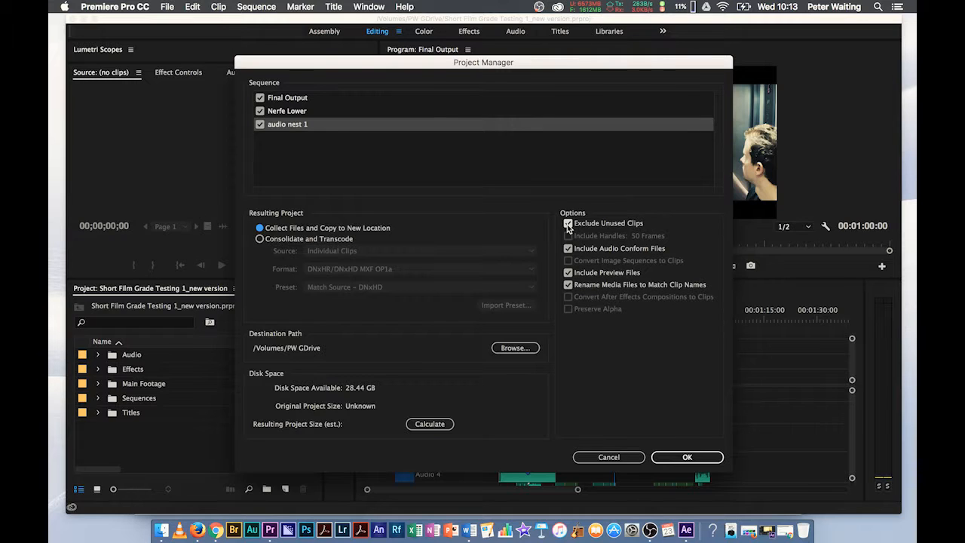
Step: Toggle Exclude Unused Clips back and forth, leaving unused clips kept in the collected project
{"action": "left_click", "coordinate": [567, 223]}
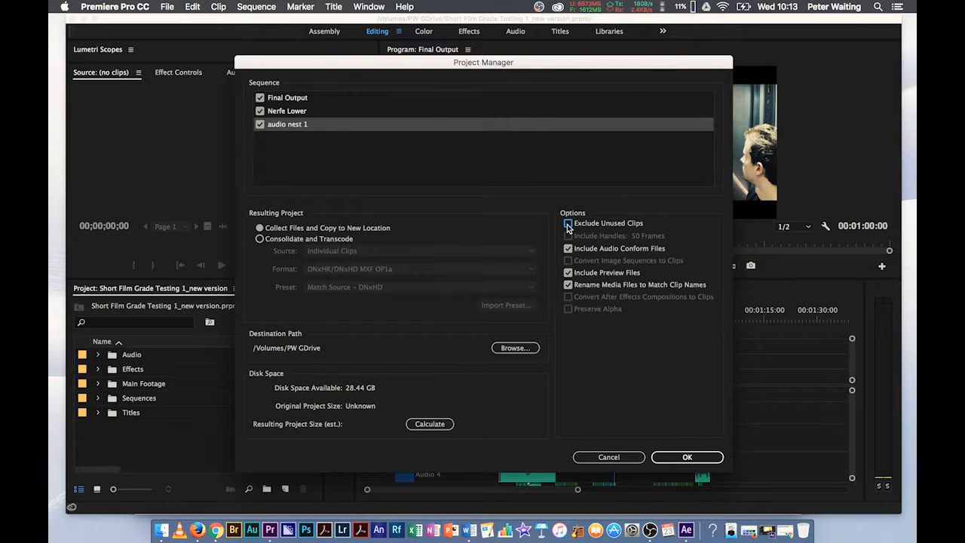
{"action": "left_click", "coordinate": [567, 224]}
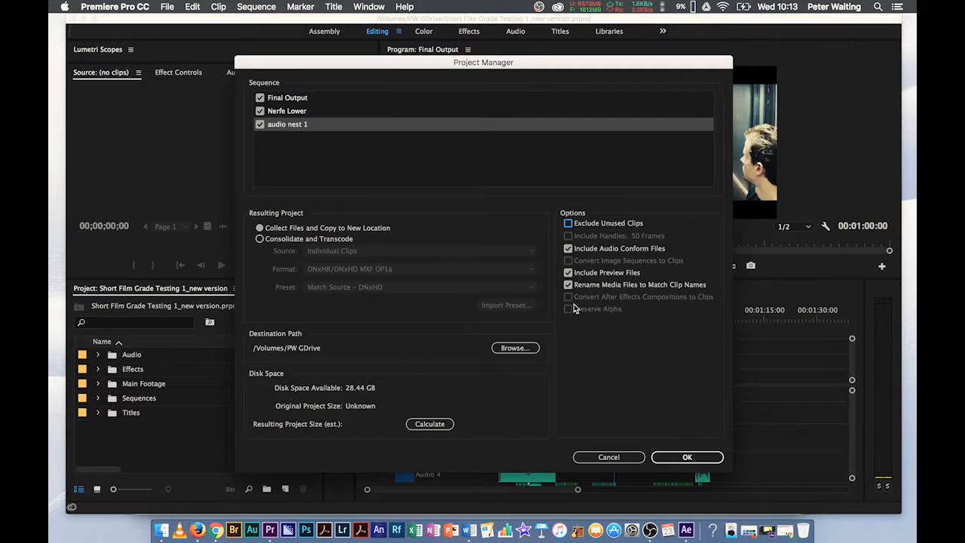
{"action": "mouse_move", "coordinate": [594, 389]}
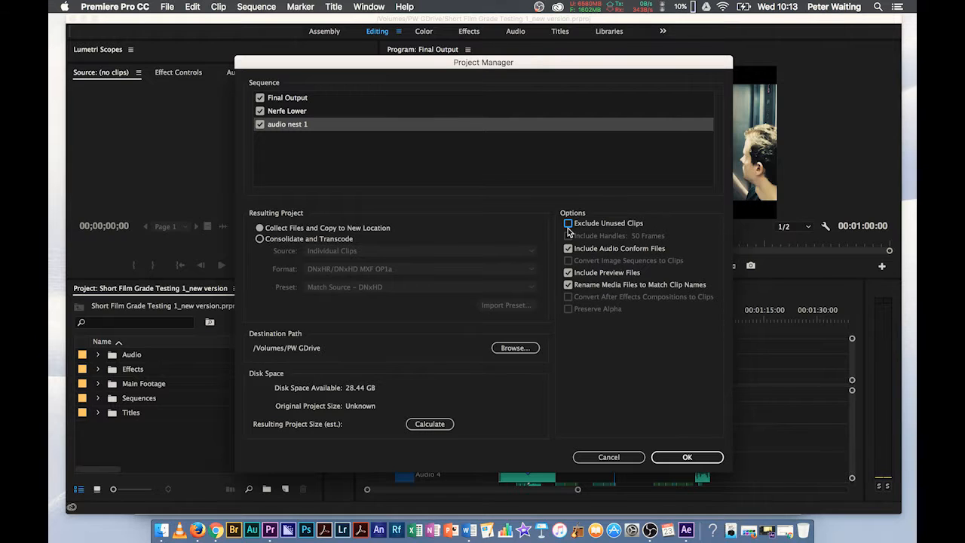
{"action": "left_click", "coordinate": [567, 223]}
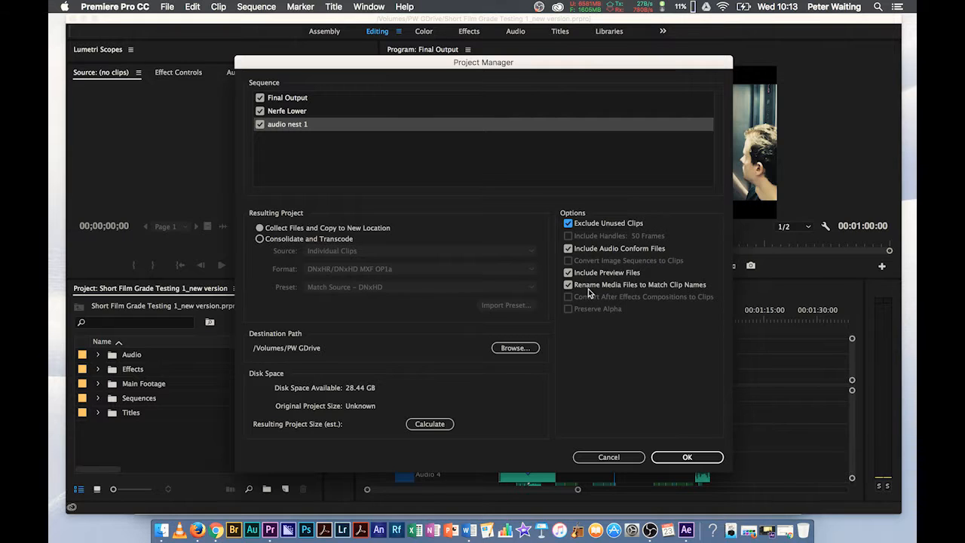
{"action": "left_click", "coordinate": [566, 223]}
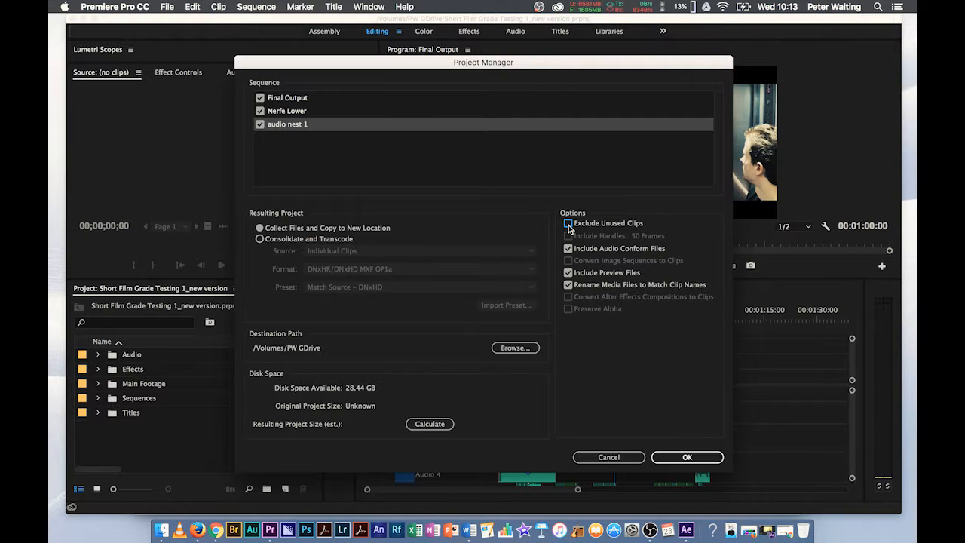
{"action": "left_click", "coordinate": [567, 223]}
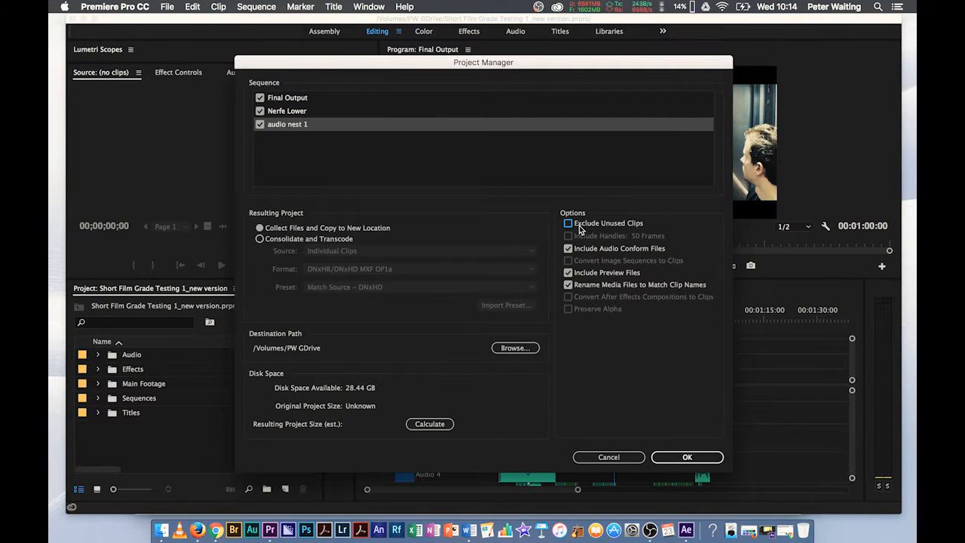
{"action": "mouse_move", "coordinate": [621, 233]}
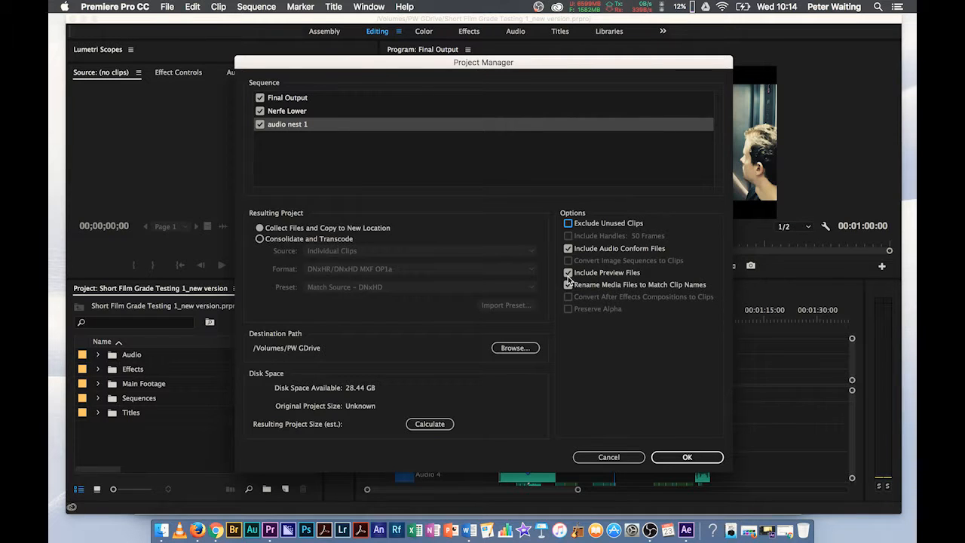
Step: Adjust the other Project Manager options so audio conform and preview files stay included and unused clips are kept
{"action": "left_click", "coordinate": [567, 283]}
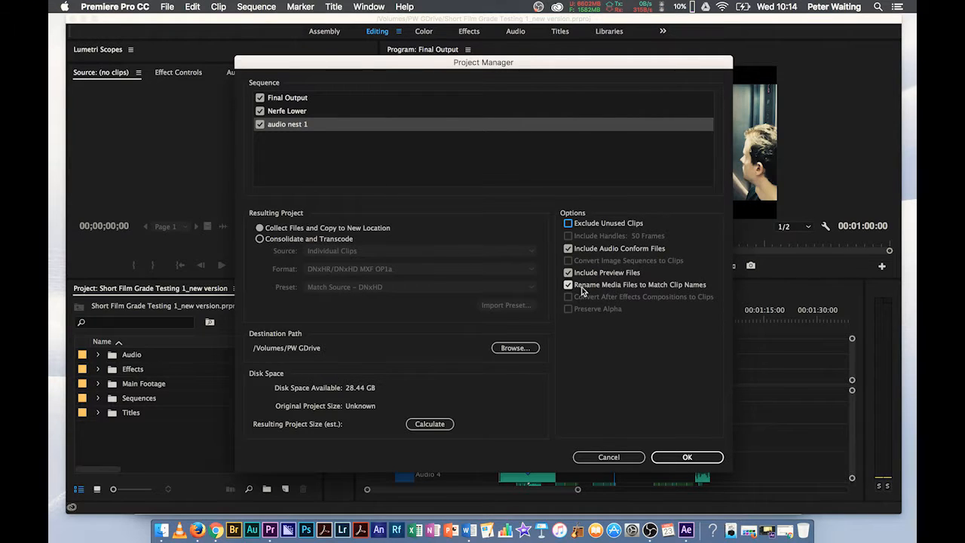
{"action": "mouse_move", "coordinate": [692, 294]}
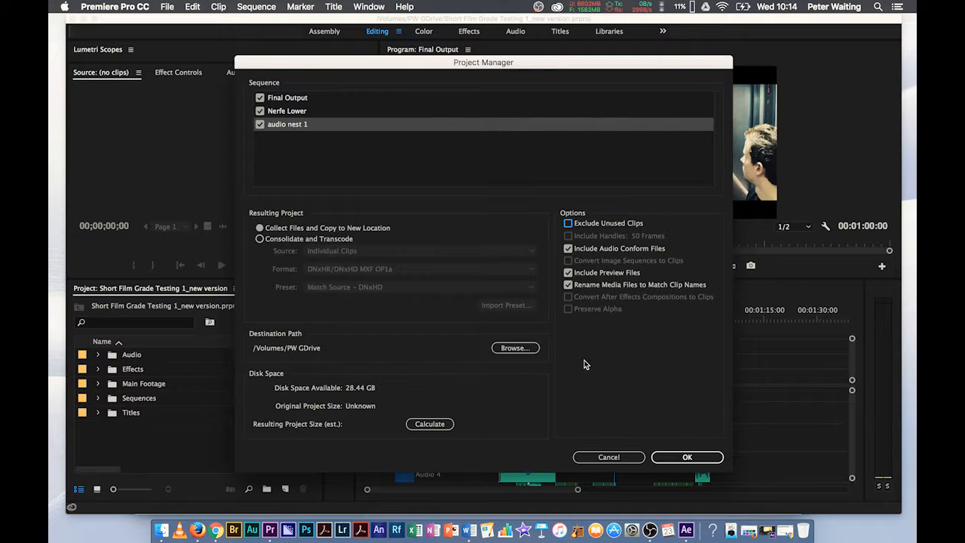
{"action": "mouse_move", "coordinate": [645, 302]}
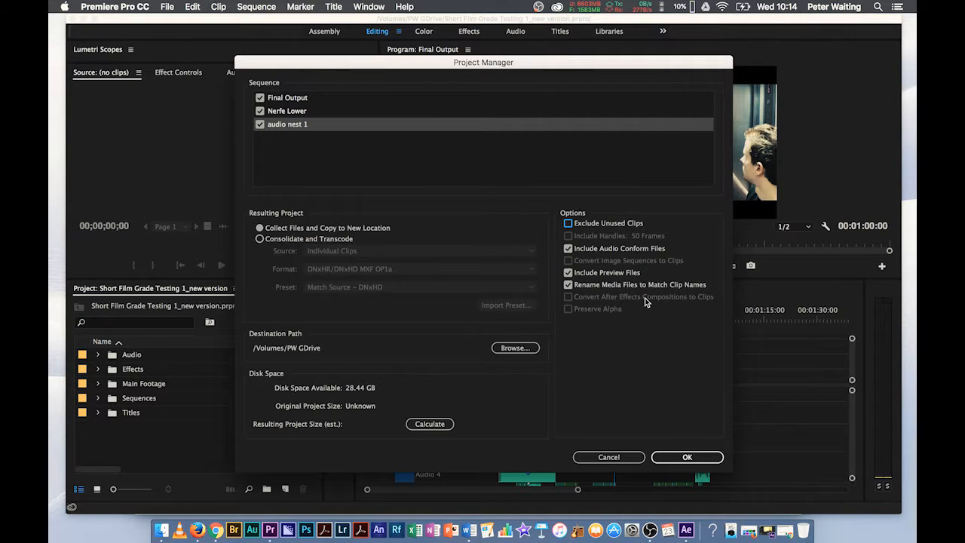
{"action": "left_click", "coordinate": [566, 284]}
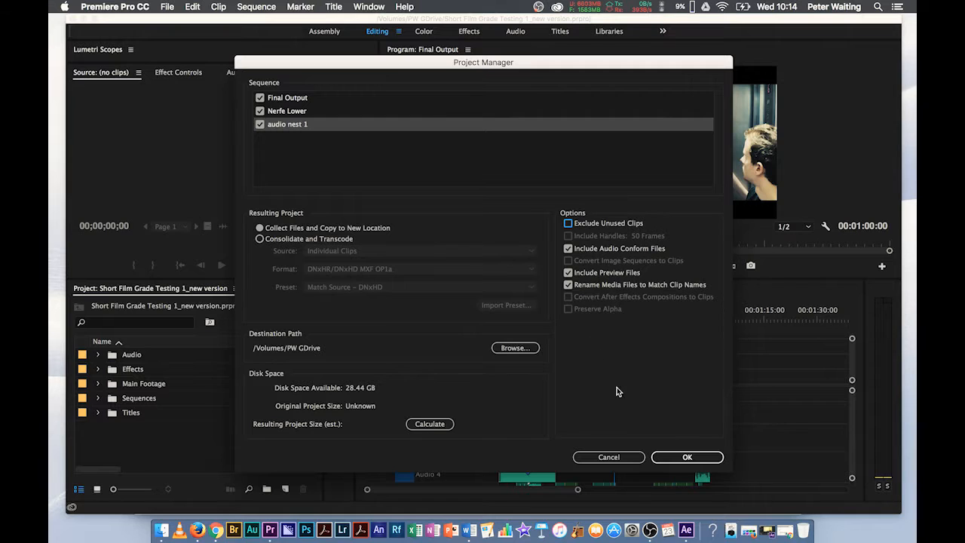
{"action": "mouse_move", "coordinate": [588, 307]}
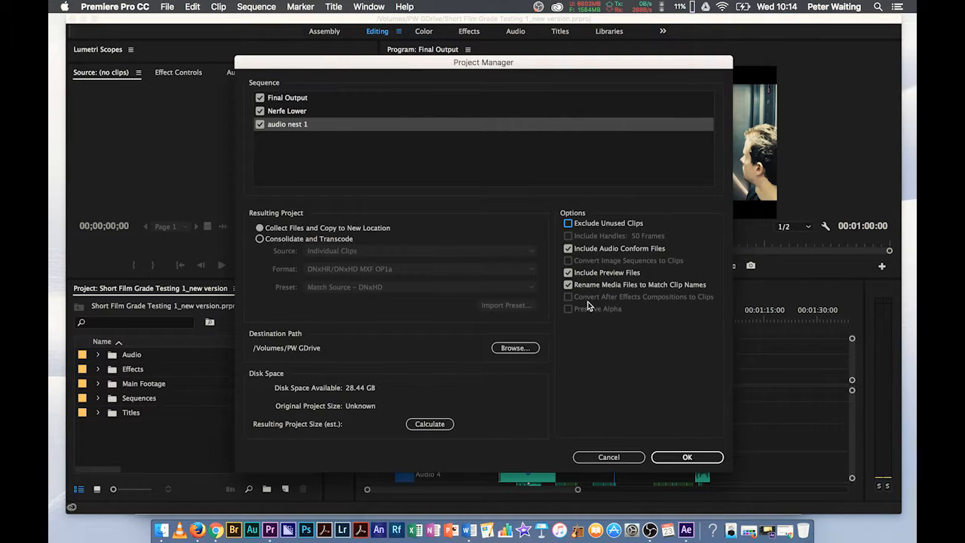
{"action": "left_click", "coordinate": [567, 284]}
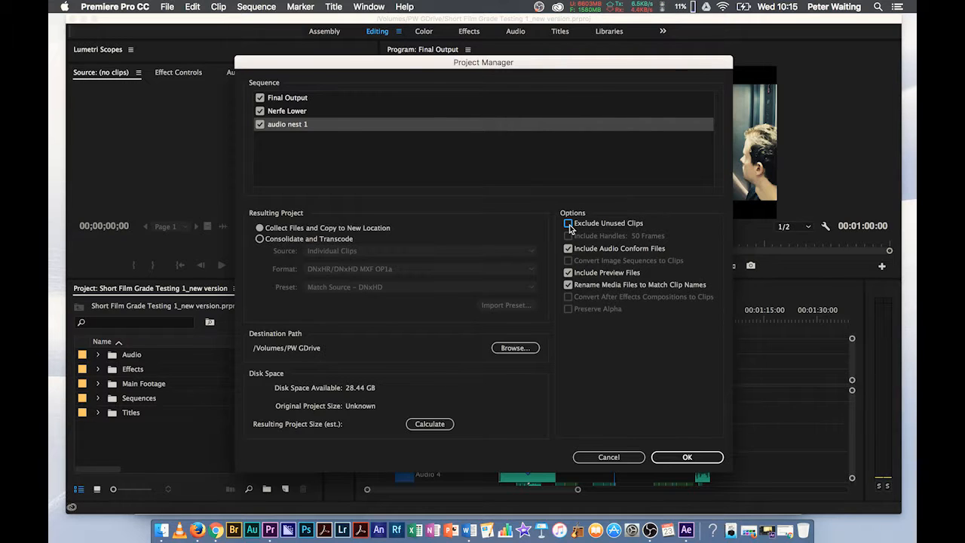
{"action": "left_click", "coordinate": [567, 223]}
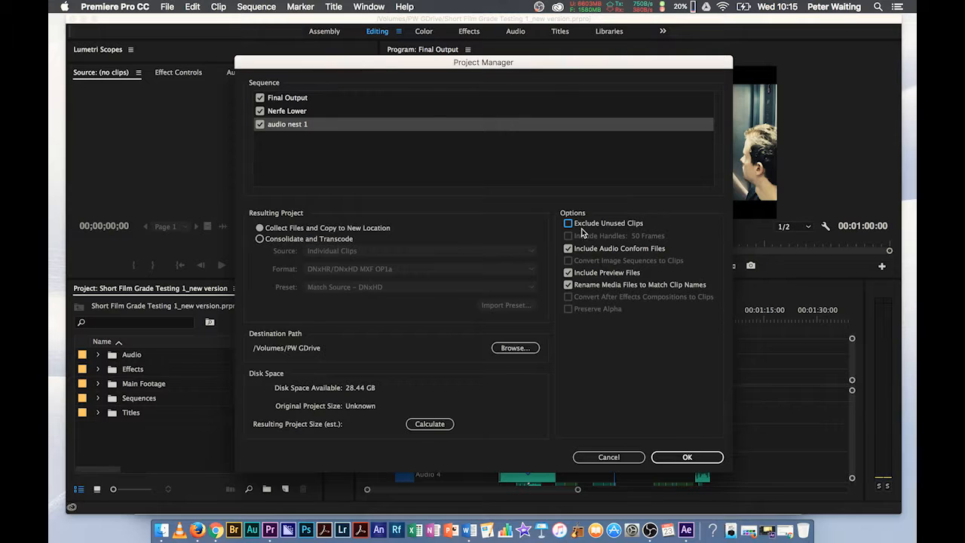
{"action": "mouse_move", "coordinate": [596, 232]}
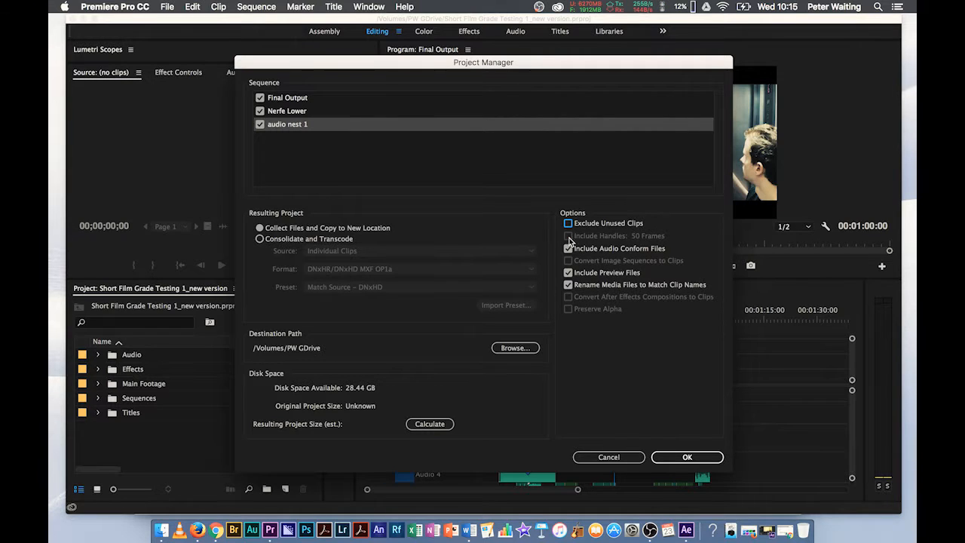
{"action": "left_click", "coordinate": [567, 248]}
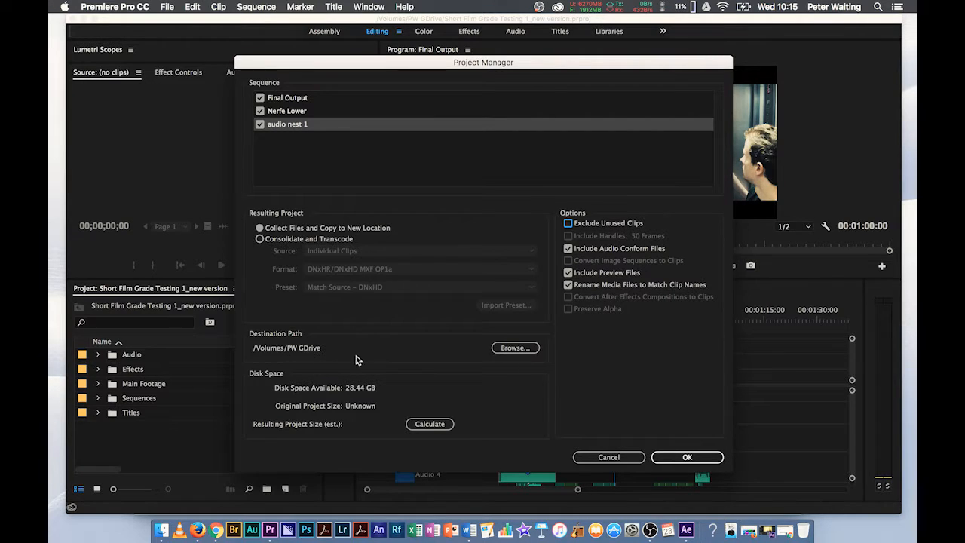
{"action": "mouse_move", "coordinate": [509, 361]}
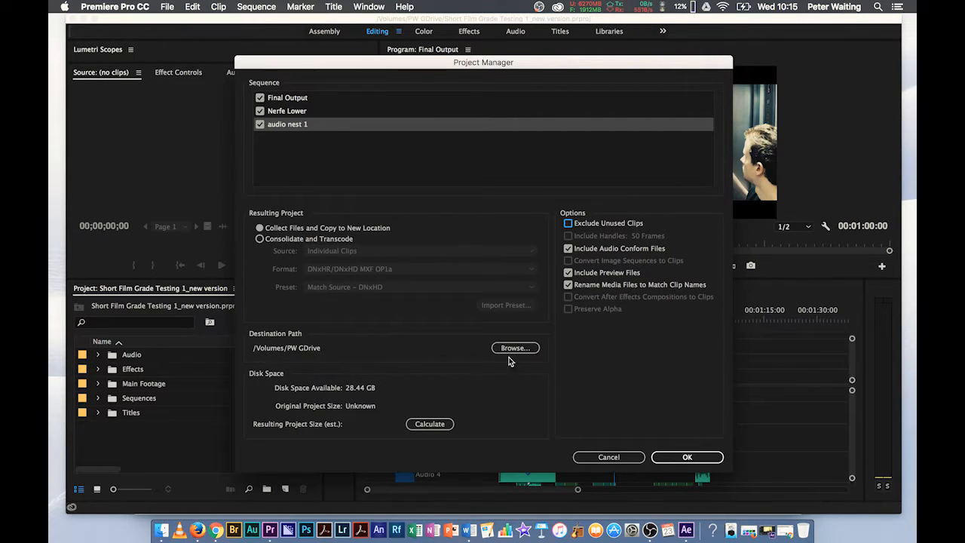
Step: Browse for a destination path, dismiss the Remote Disc alert, and select the PW GDrive drive
{"action": "left_click", "coordinate": [516, 347]}
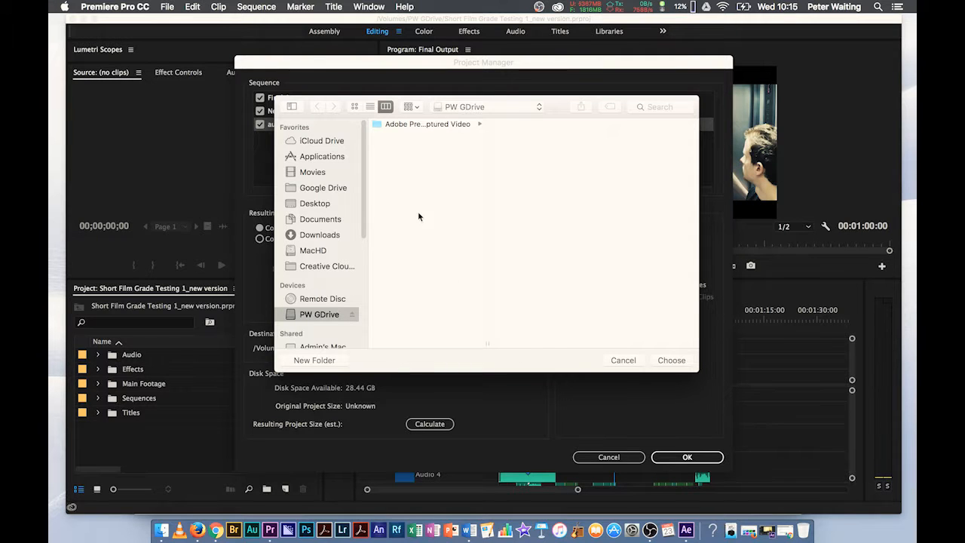
{"action": "mouse_move", "coordinate": [322, 285]}
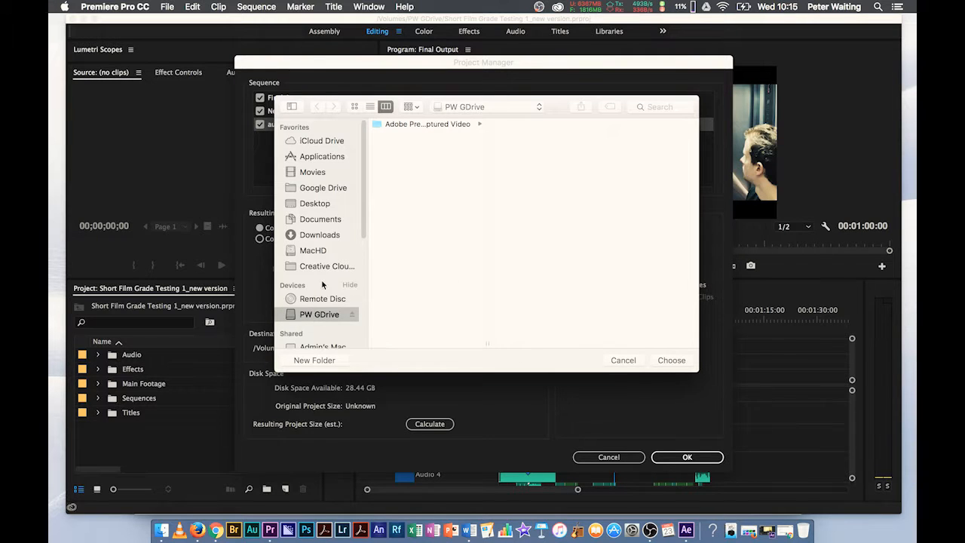
{"action": "left_click", "coordinate": [323, 299]}
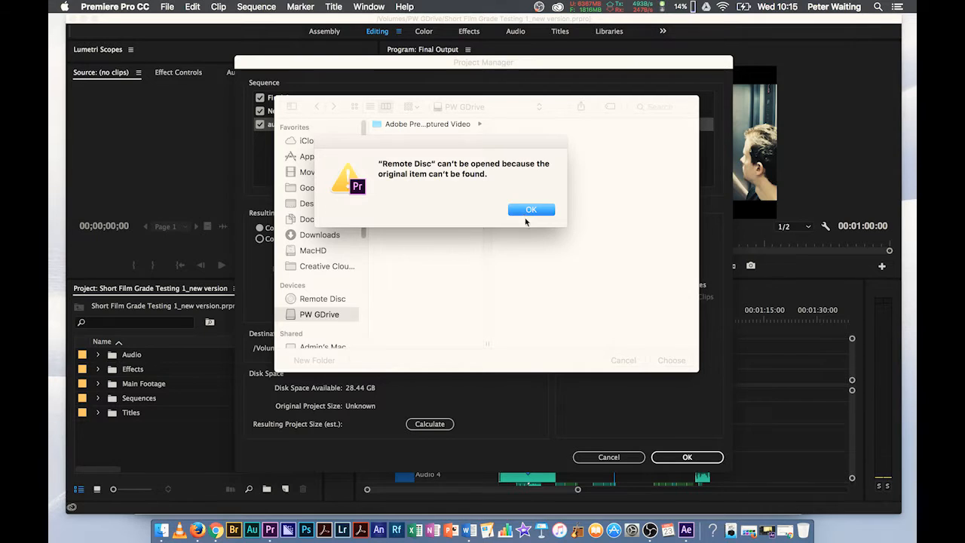
{"action": "left_click", "coordinate": [530, 208]}
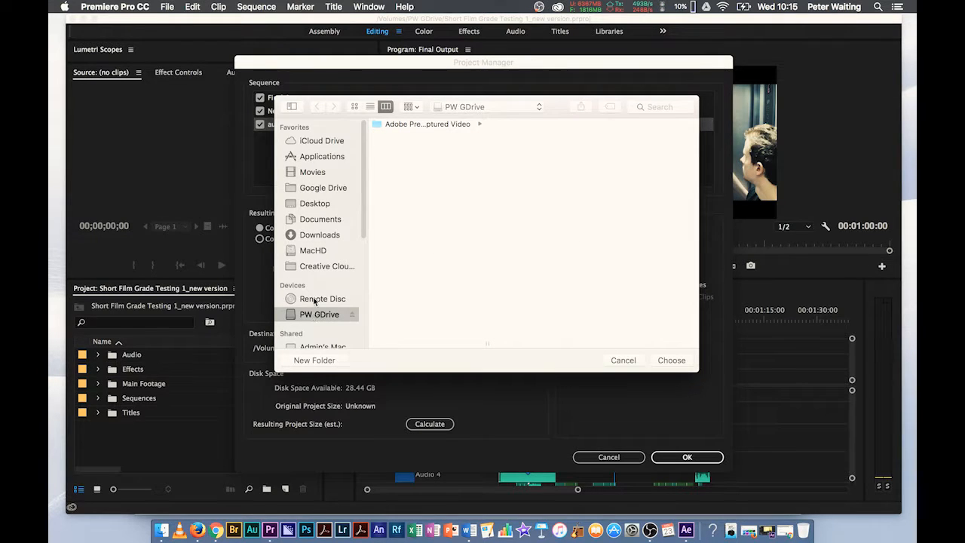
{"action": "left_click", "coordinate": [314, 250]}
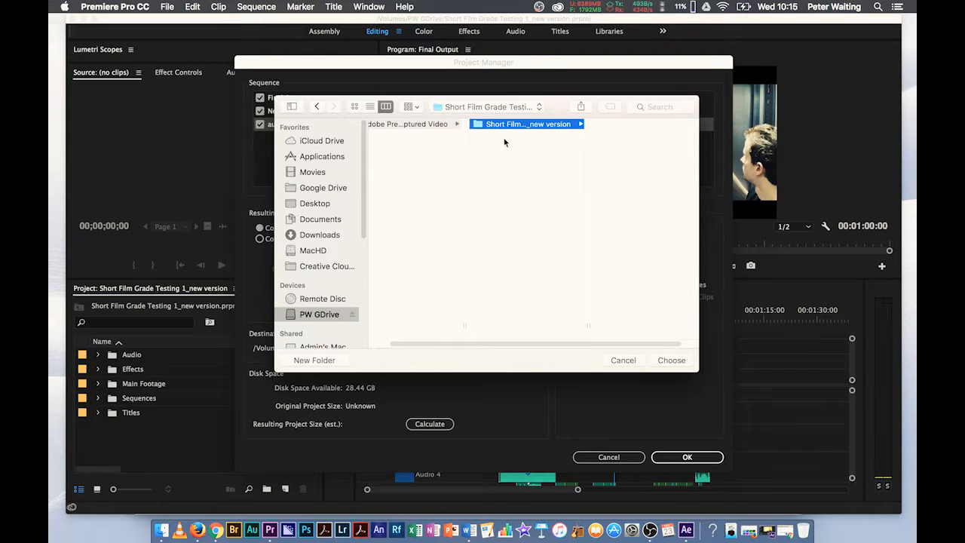
{"action": "mouse_move", "coordinate": [555, 309]}
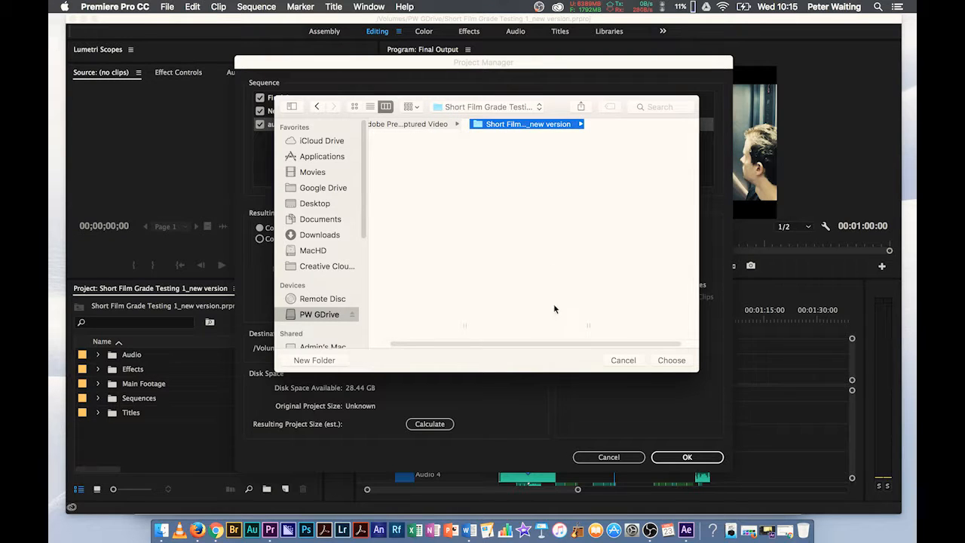
{"action": "mouse_move", "coordinate": [531, 190]}
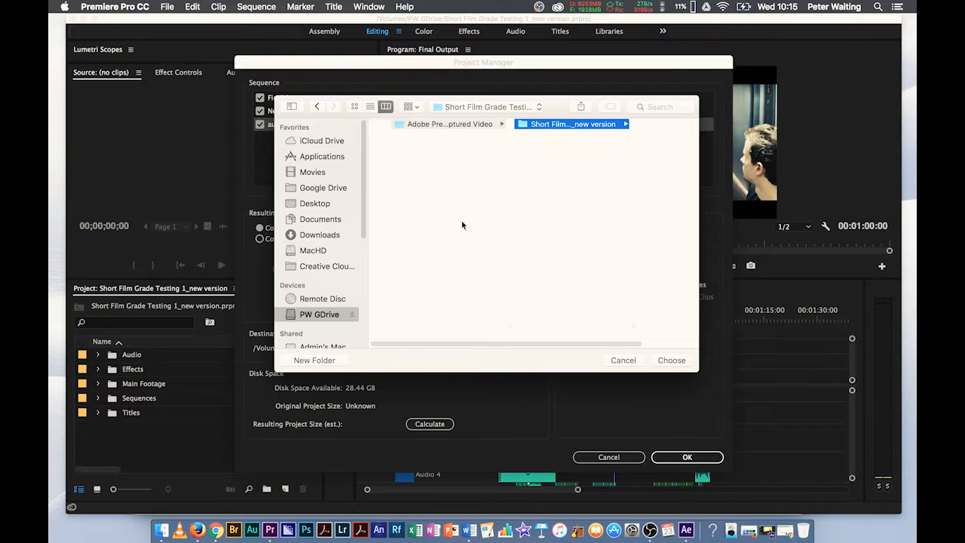
Step: Create a new folder named 'Peter New project for moving' on PW GDrive
{"action": "left_click", "coordinate": [313, 359]}
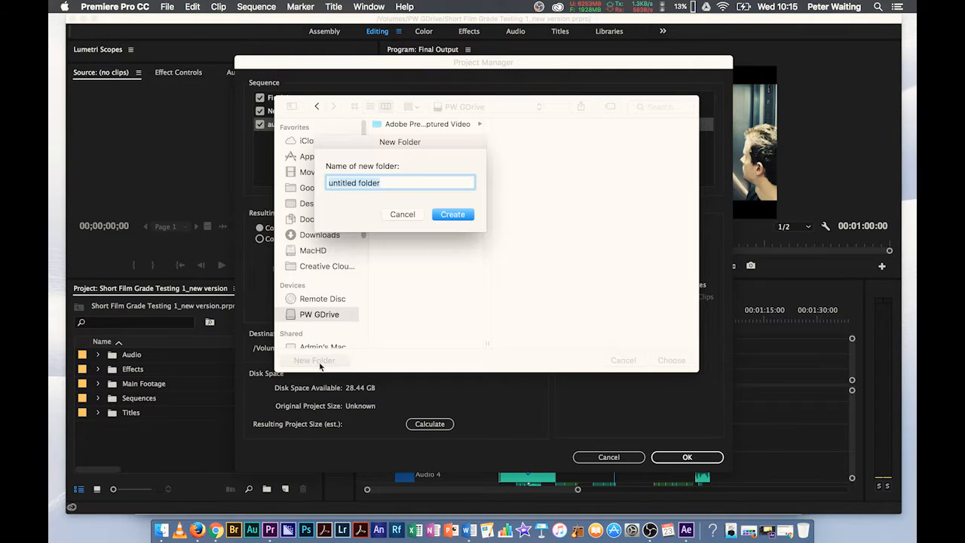
{"action": "type", "text": "Pe"}
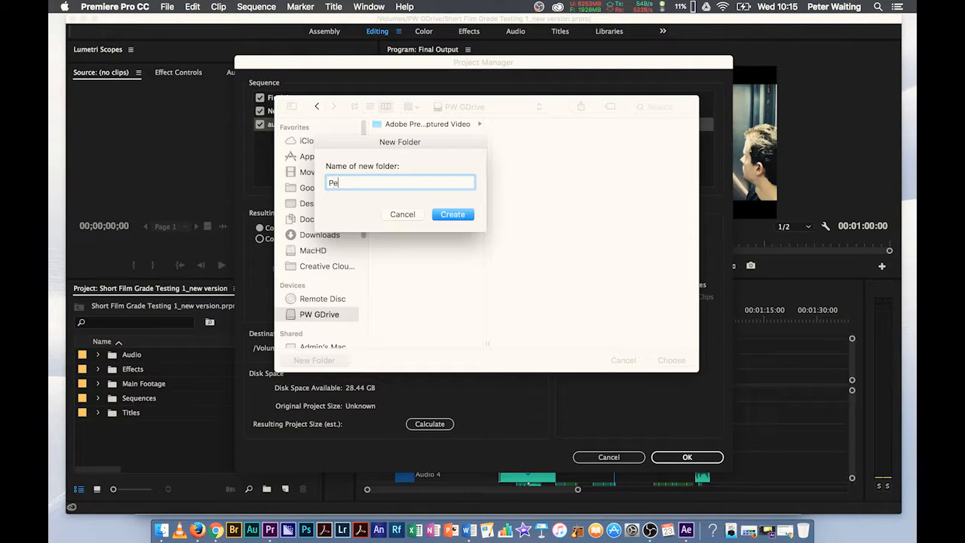
{"action": "type", "text": "ter N"}
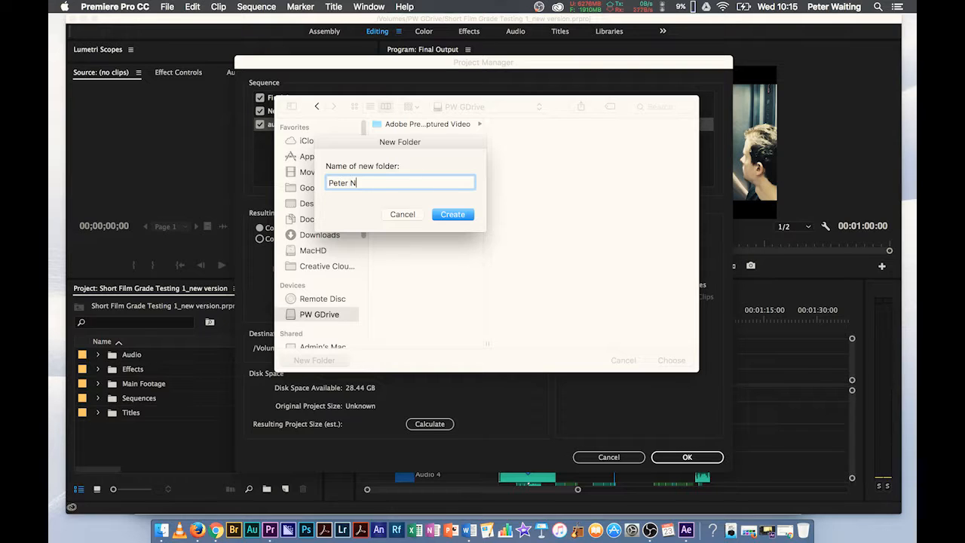
{"action": "type", "text": "ew project"}
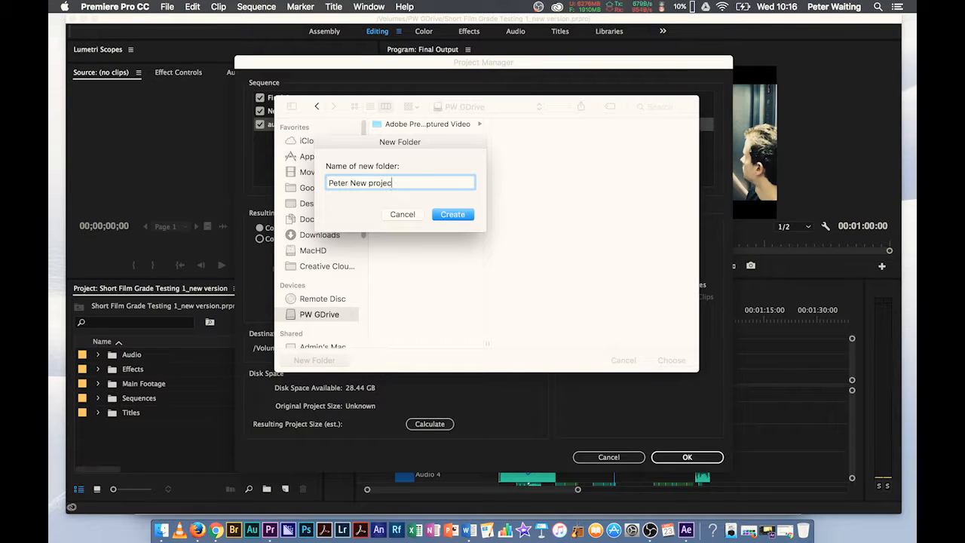
{"action": "type", "text": "for"}
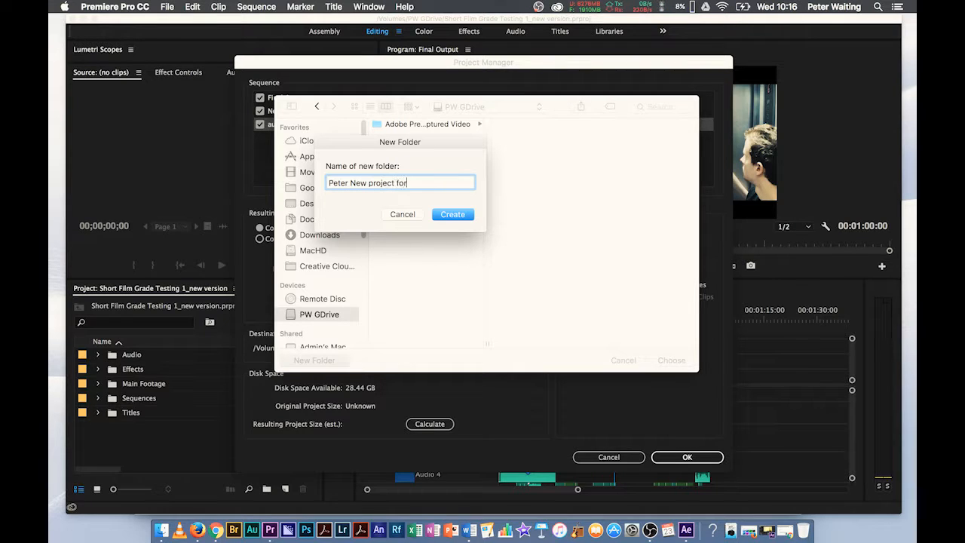
{"action": "type", "text": "moving"}
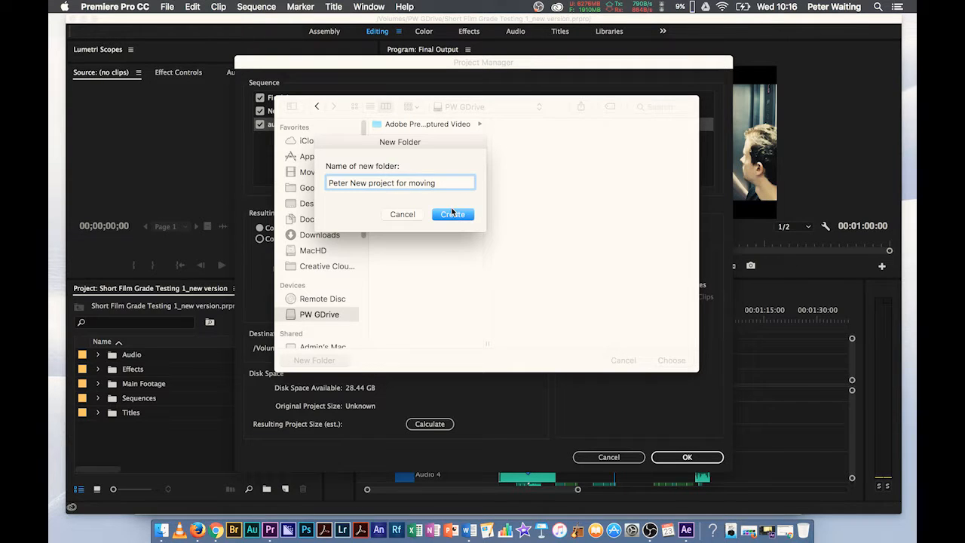
{"action": "left_click", "coordinate": [452, 214]}
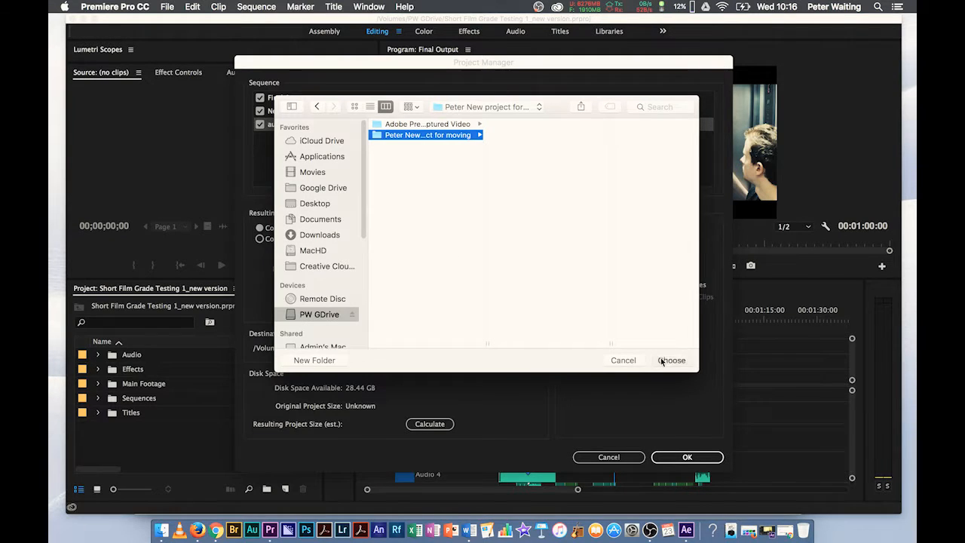
Step: Choose the new folder as the destination path and calculate the resulting project size
{"action": "left_click", "coordinate": [671, 359]}
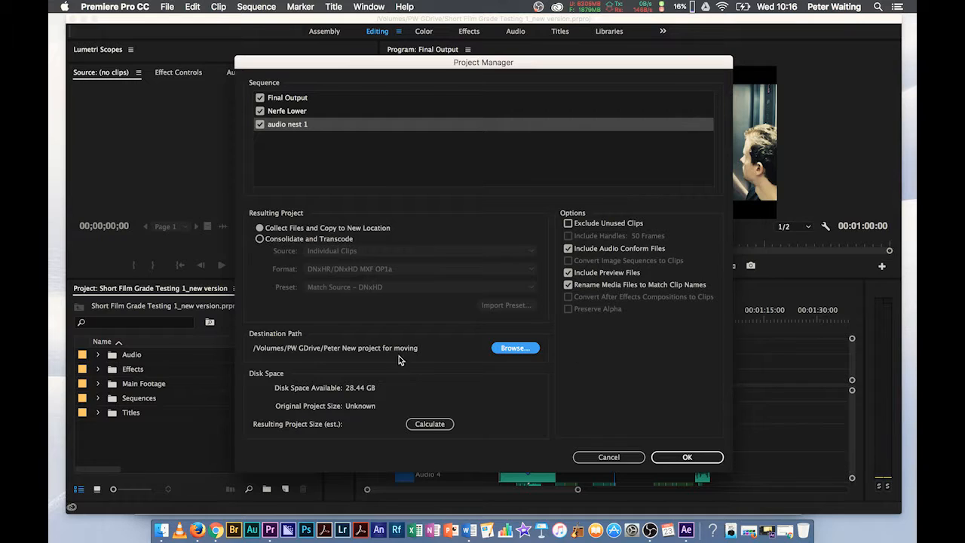
{"action": "mouse_move", "coordinate": [314, 386]}
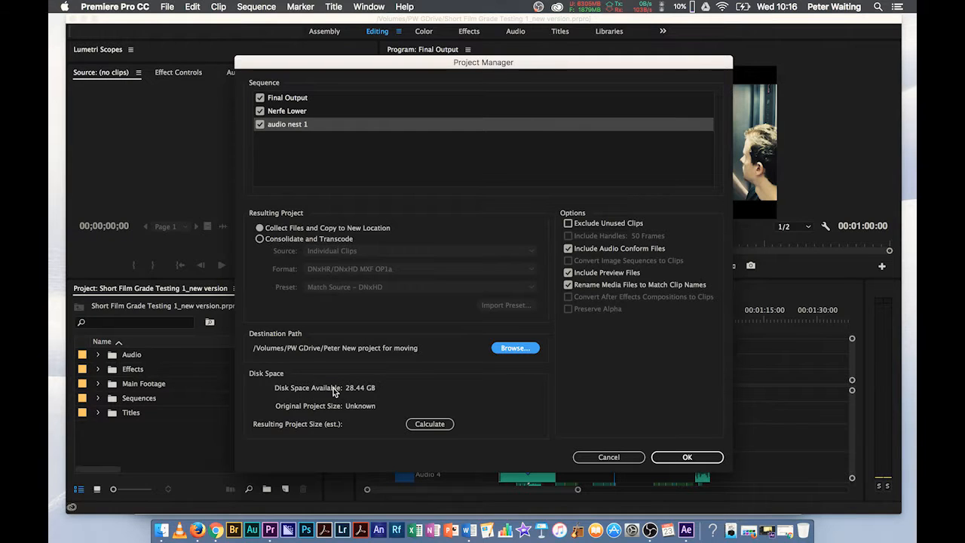
{"action": "mouse_move", "coordinate": [329, 356]}
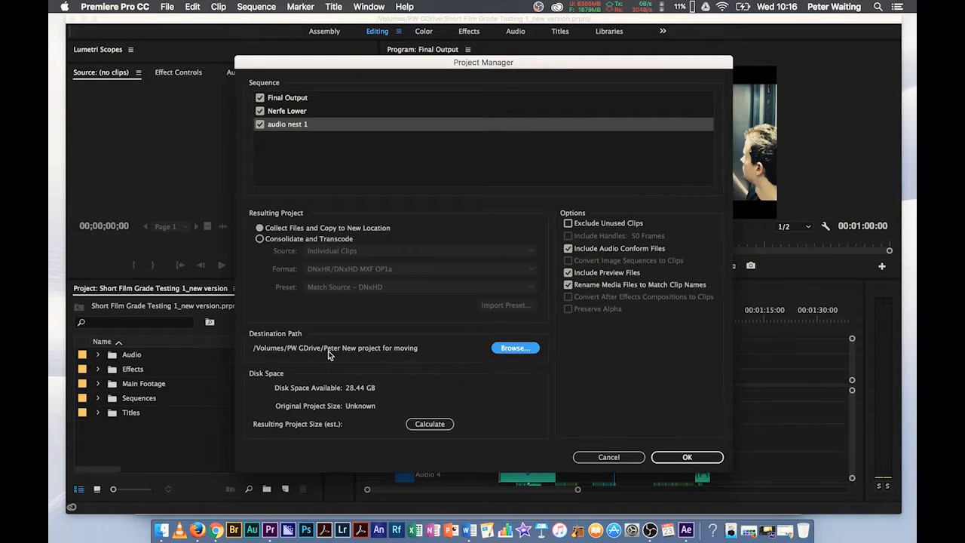
{"action": "mouse_move", "coordinate": [355, 398]}
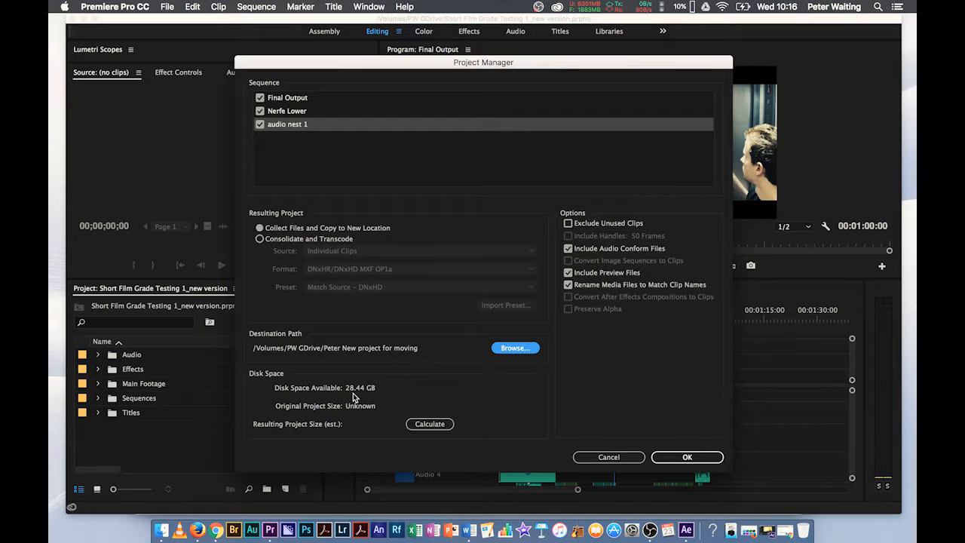
{"action": "left_click", "coordinate": [430, 424]}
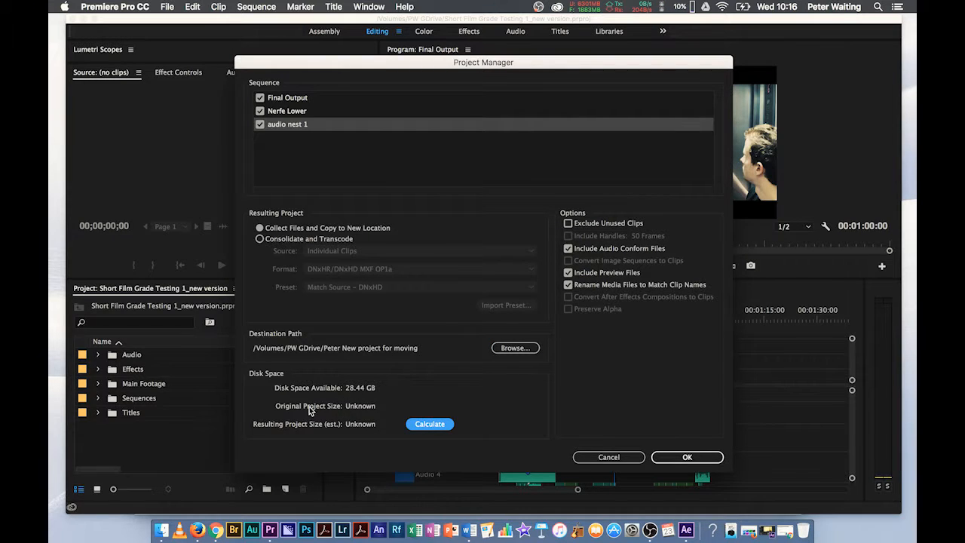
{"action": "mouse_move", "coordinate": [330, 419]}
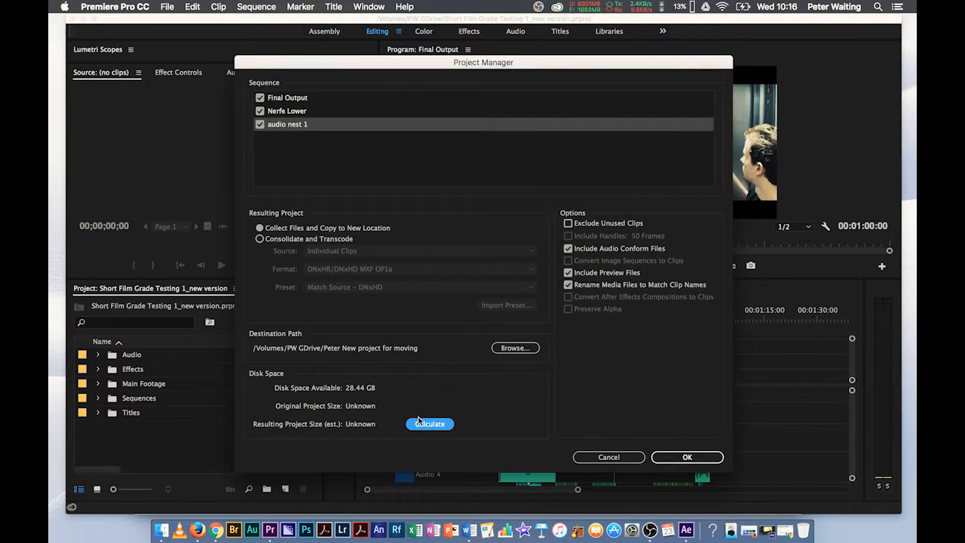
{"action": "mouse_move", "coordinate": [341, 410]}
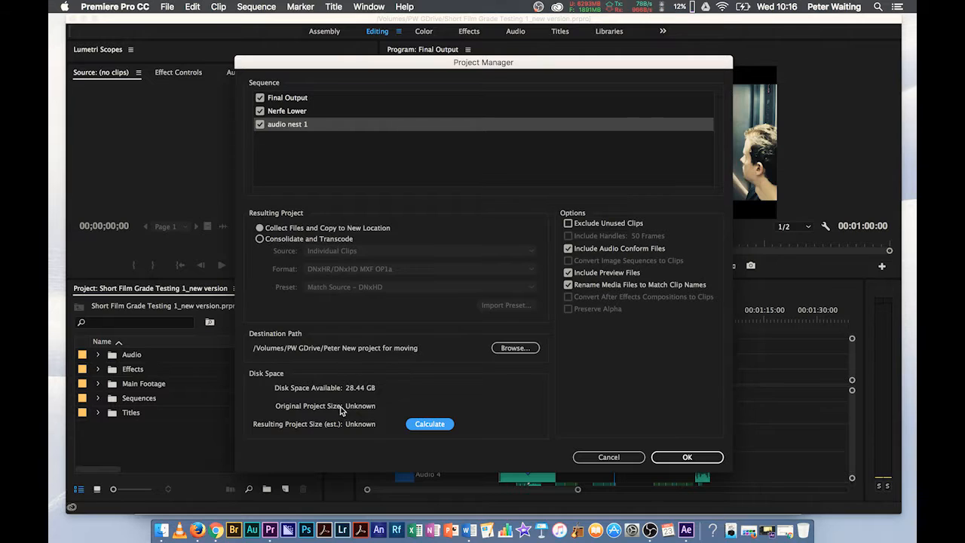
{"action": "mouse_move", "coordinate": [371, 400]}
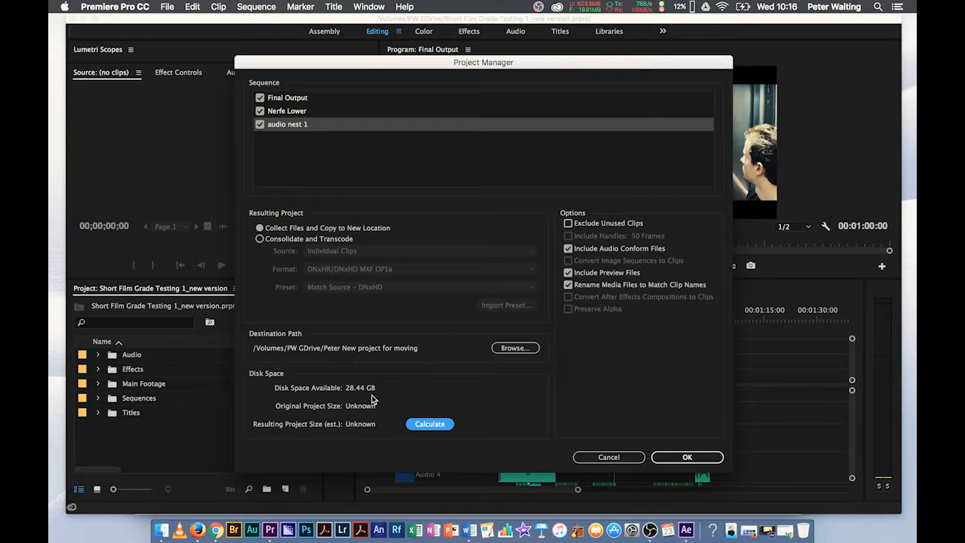
{"action": "mouse_move", "coordinate": [365, 435]}
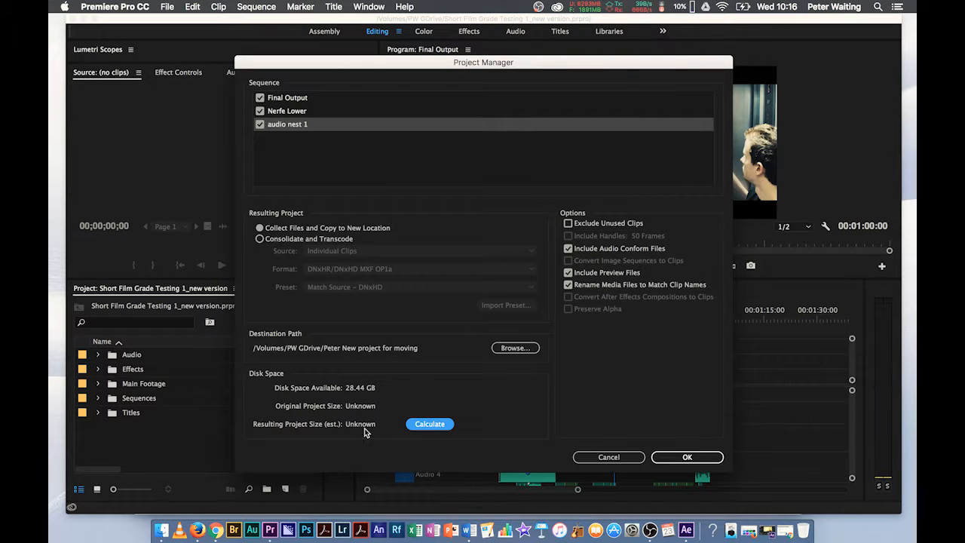
{"action": "left_click", "coordinate": [428, 424]}
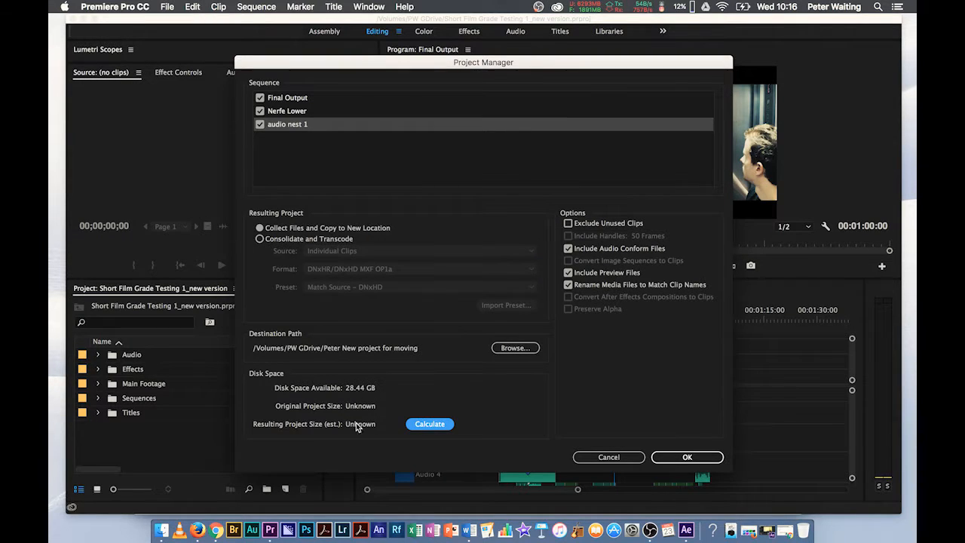
{"action": "mouse_move", "coordinate": [391, 429]}
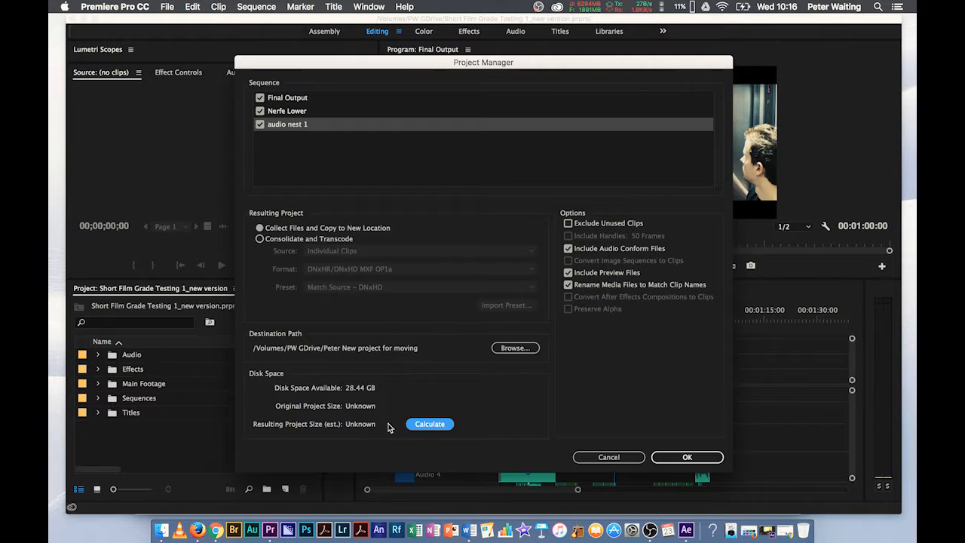
{"action": "mouse_move", "coordinate": [356, 441]}
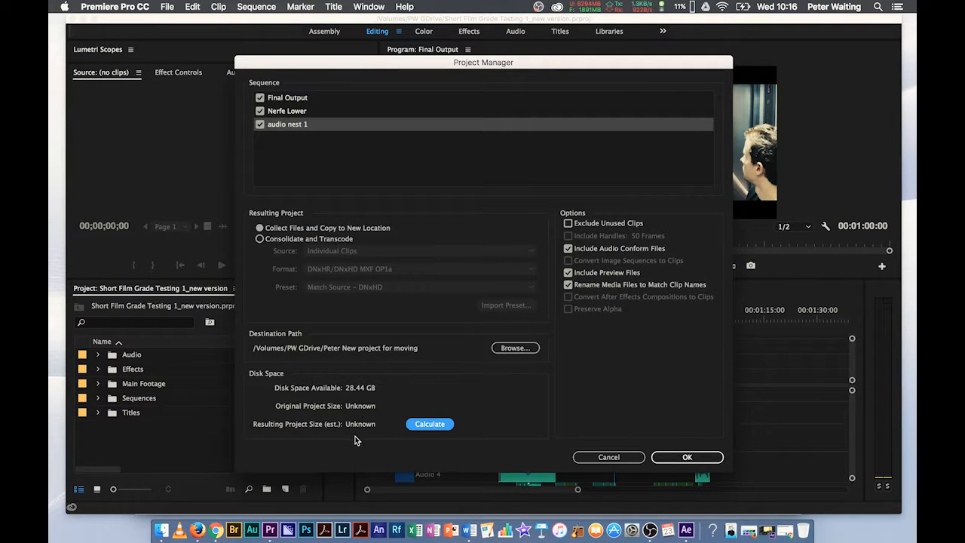
{"action": "mouse_move", "coordinate": [392, 368]}
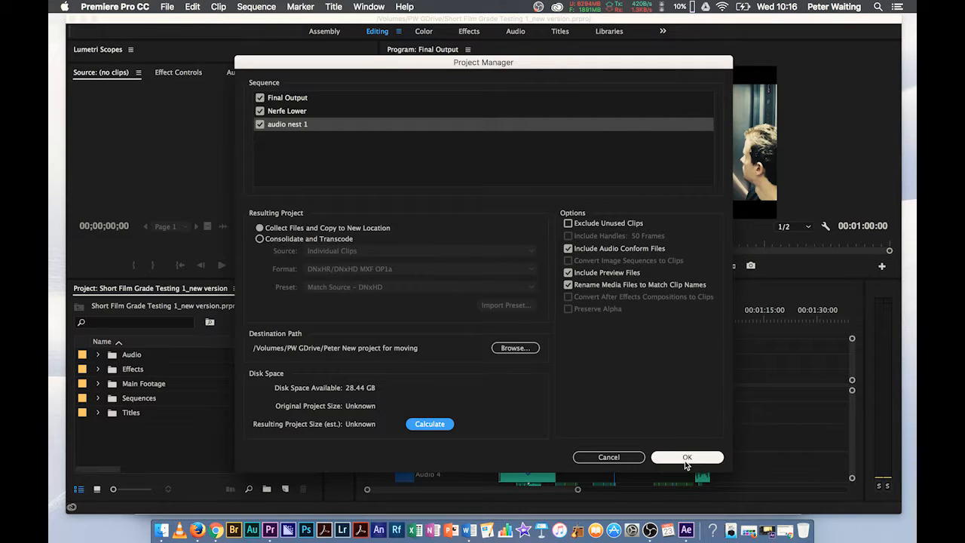
{"action": "mouse_move", "coordinate": [298, 99]}
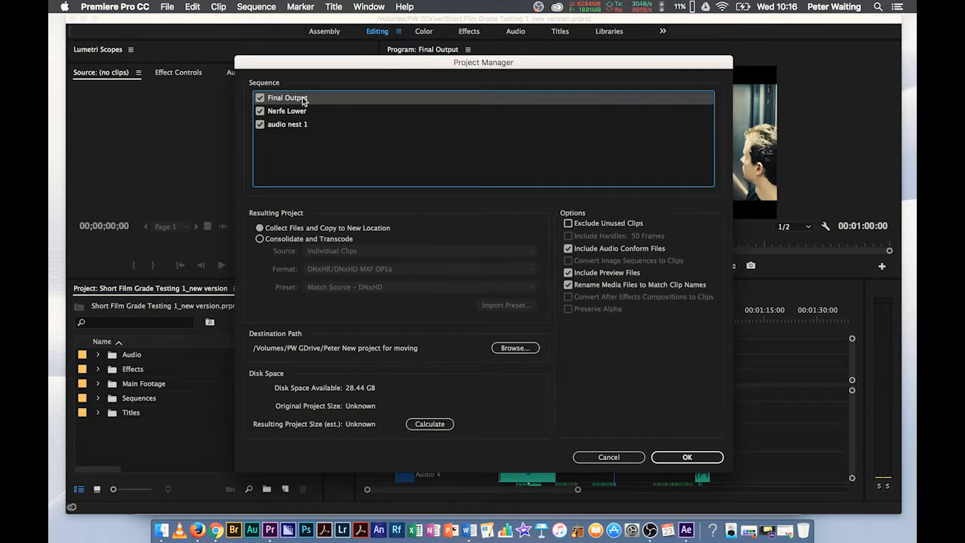
{"action": "mouse_move", "coordinate": [505, 159]}
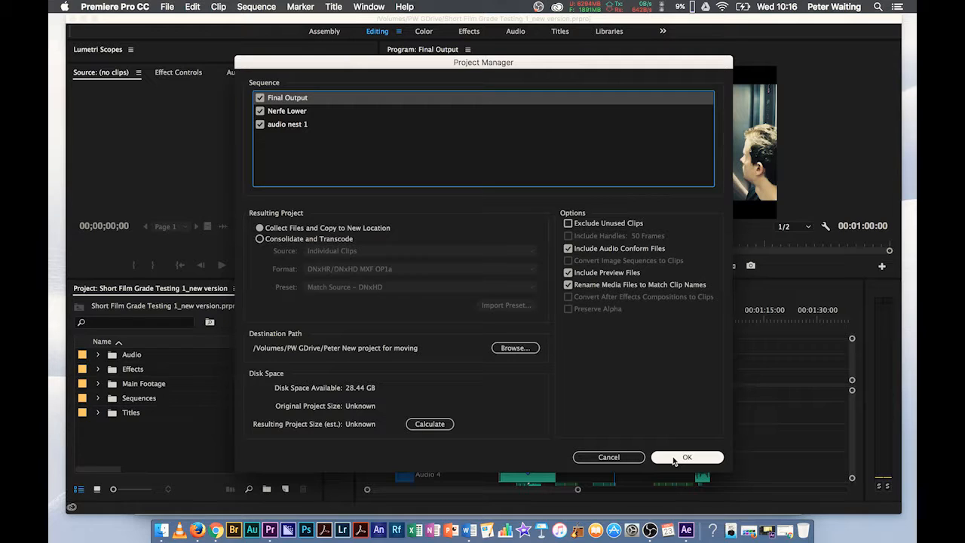
Step: Confirm the collection, save with Cmd+S and dismiss the 'could not find project file' error
{"action": "left_click", "coordinate": [686, 456]}
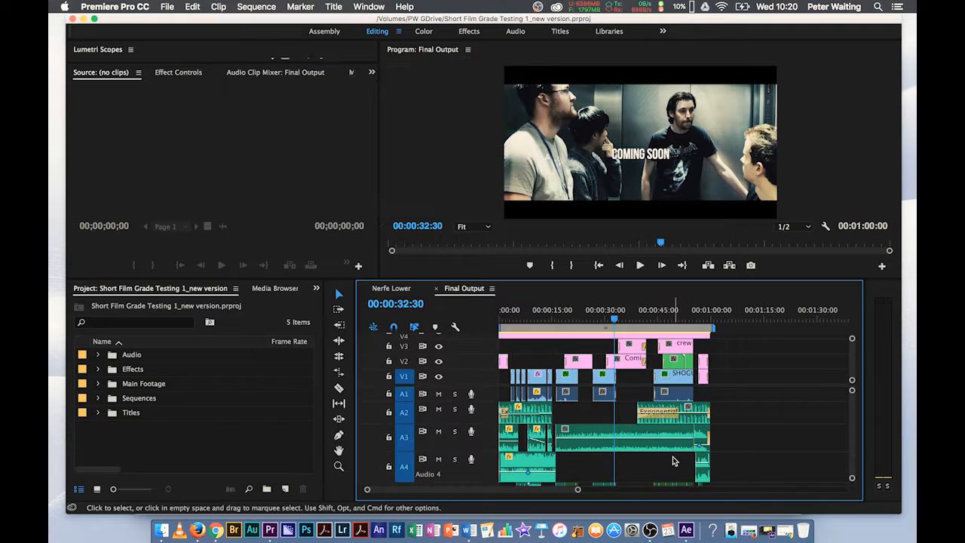
{"action": "key", "text": "cmd+s"}
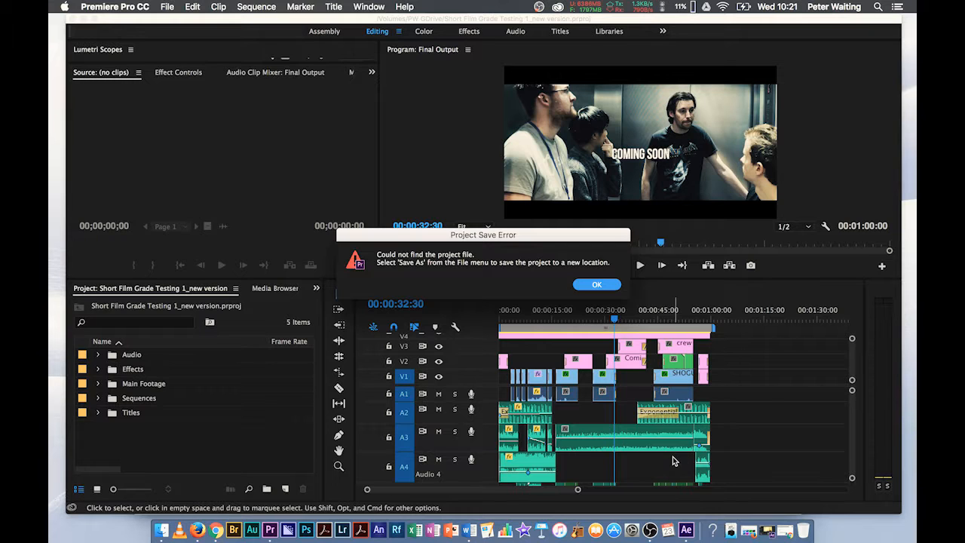
{"action": "mouse_move", "coordinate": [597, 283]}
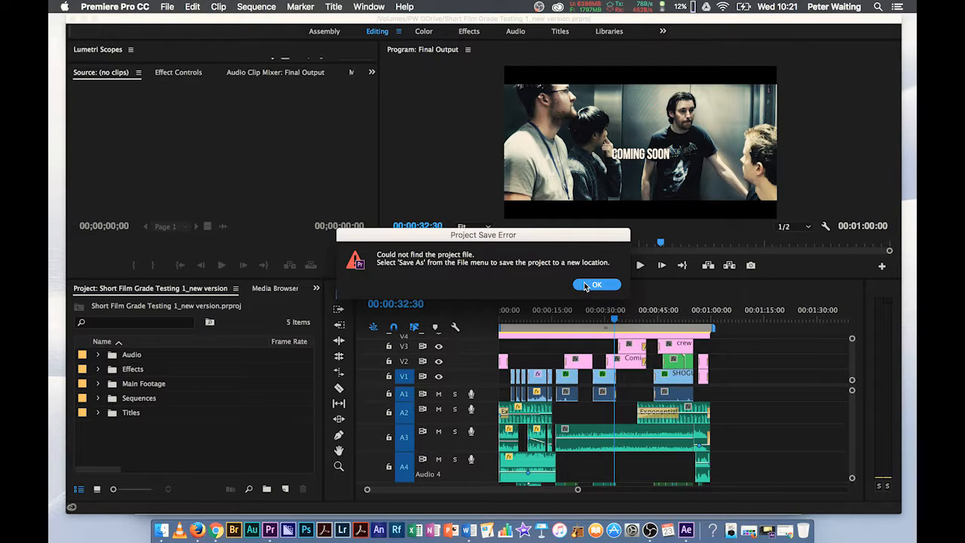
{"action": "left_click", "coordinate": [597, 283]}
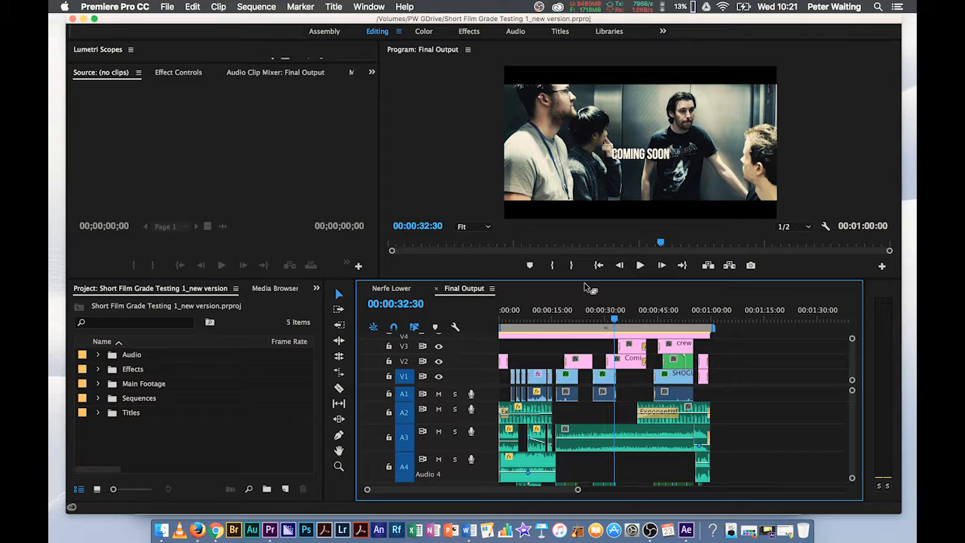
{"action": "mouse_move", "coordinate": [217, 531]}
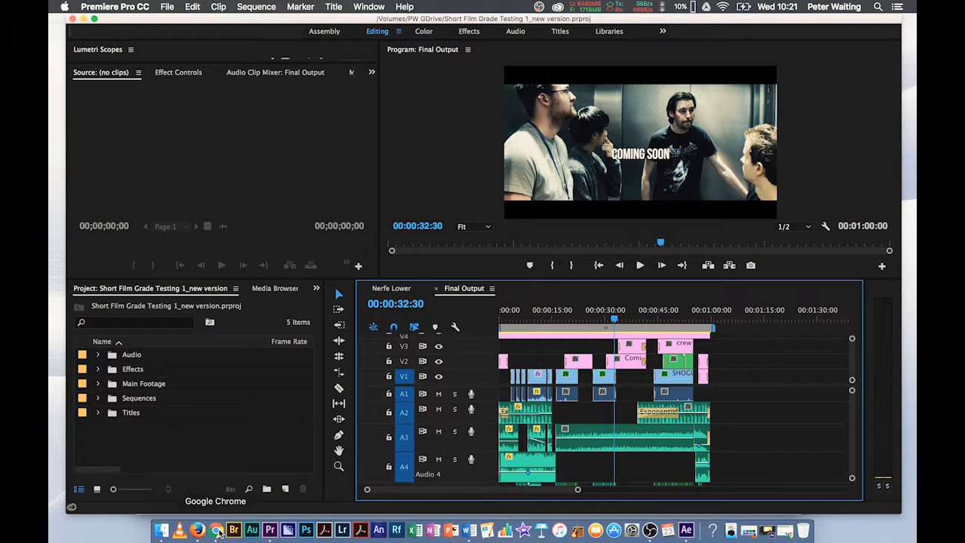
Step: In Finder, browse PW GDrive into the Copied_Short Film Grade Testing 1_new version folder in Column view
{"action": "left_click", "coordinate": [161, 531]}
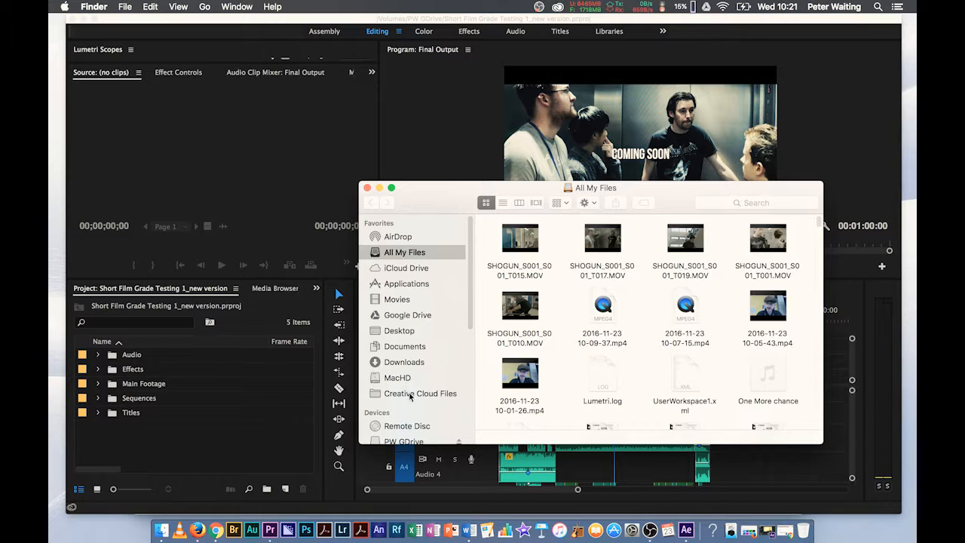
{"action": "left_click", "coordinate": [404, 437]}
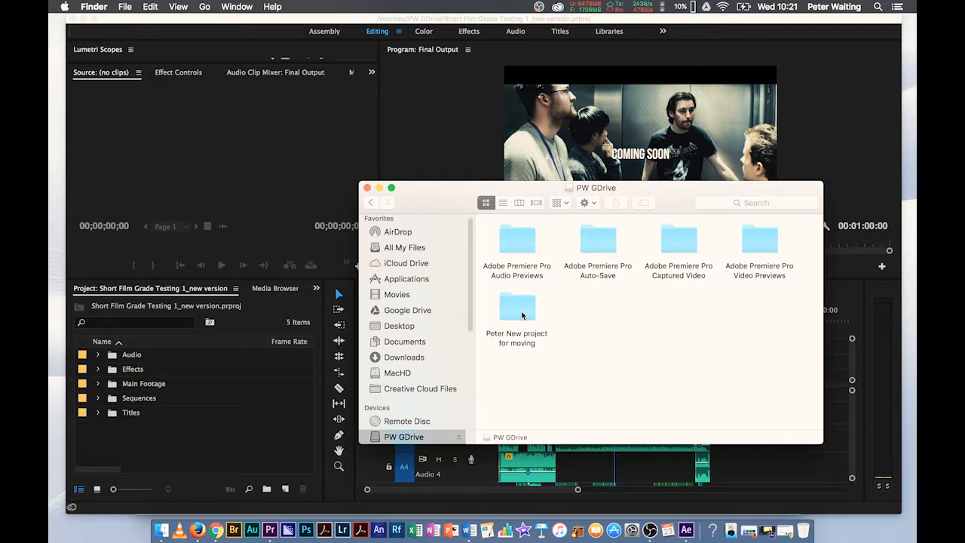
{"action": "double_click", "coordinate": [517, 309]}
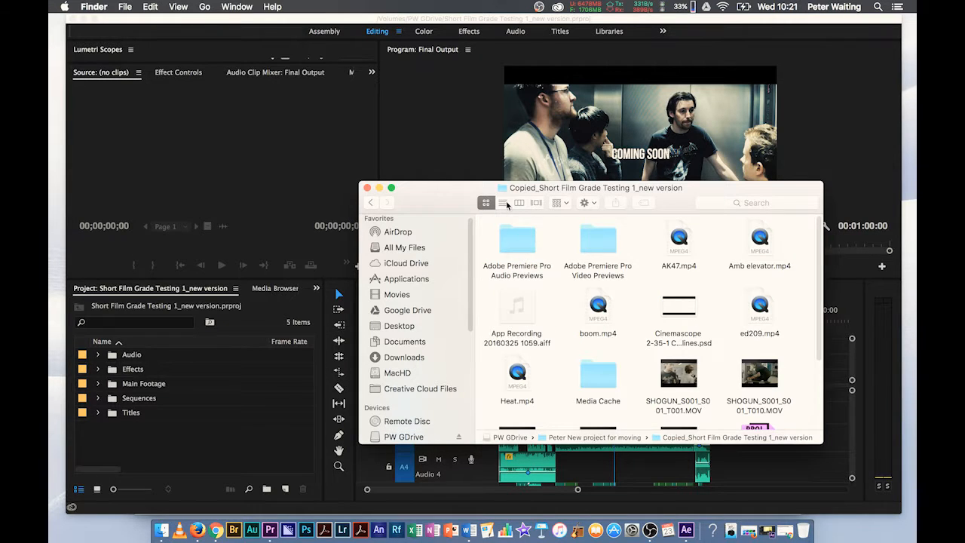
{"action": "left_click", "coordinate": [519, 202]}
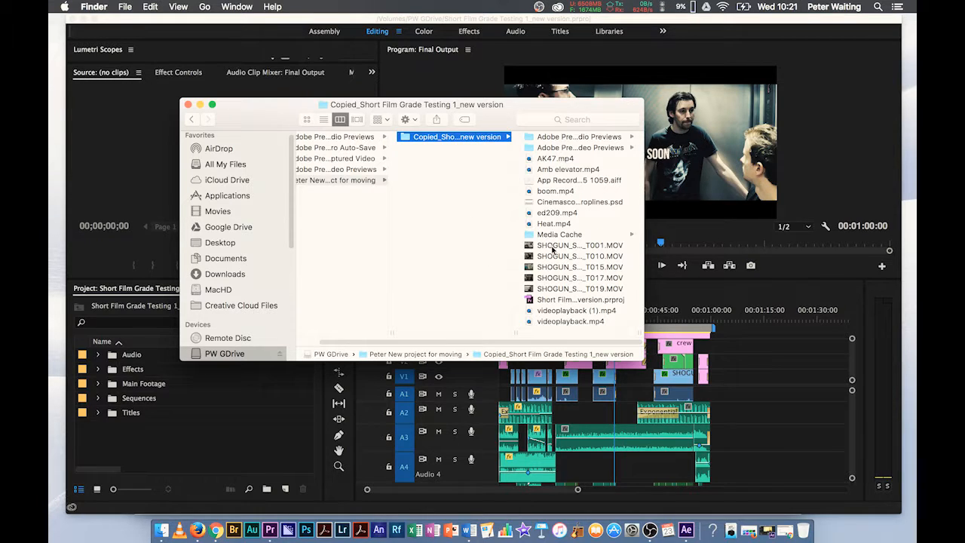
{"action": "mouse_move", "coordinate": [564, 236]}
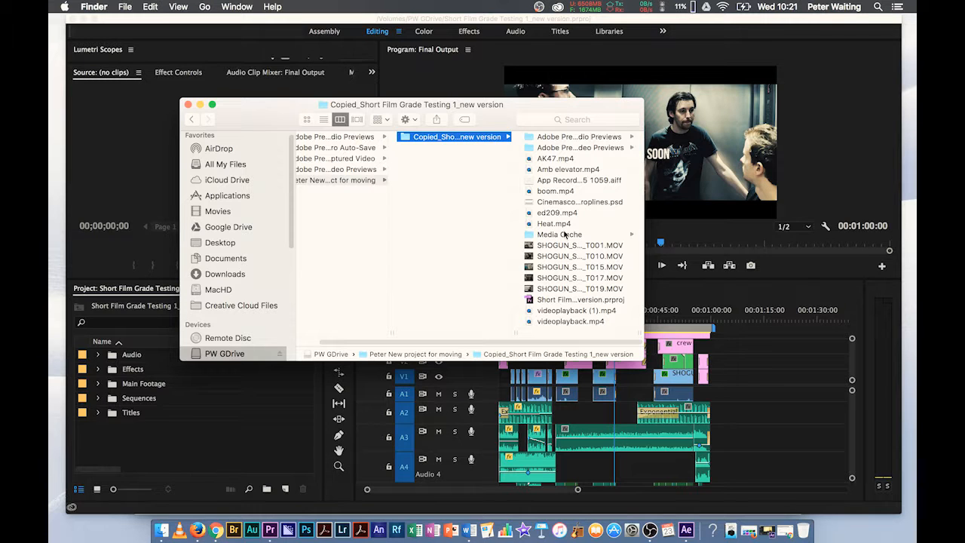
{"action": "mouse_move", "coordinate": [550, 138]}
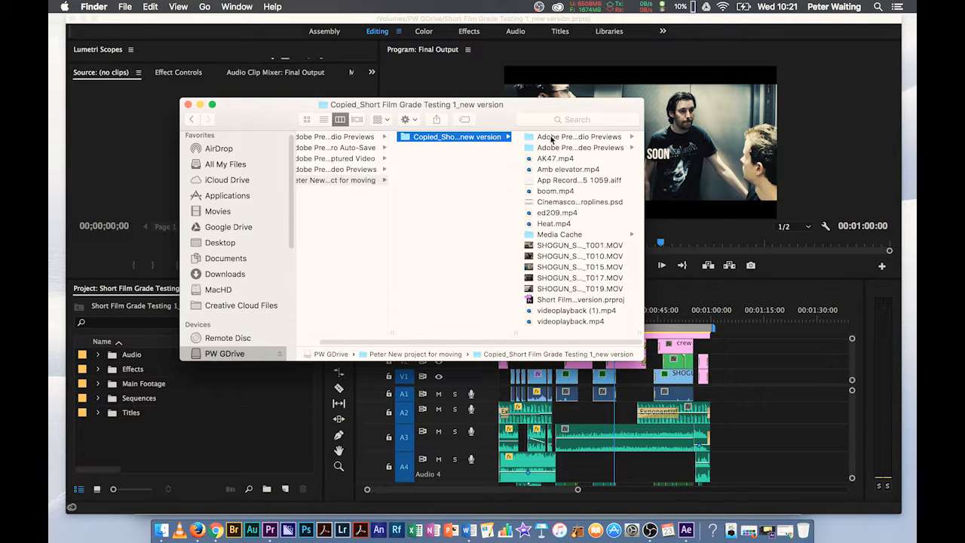
{"action": "mouse_move", "coordinate": [566, 187]}
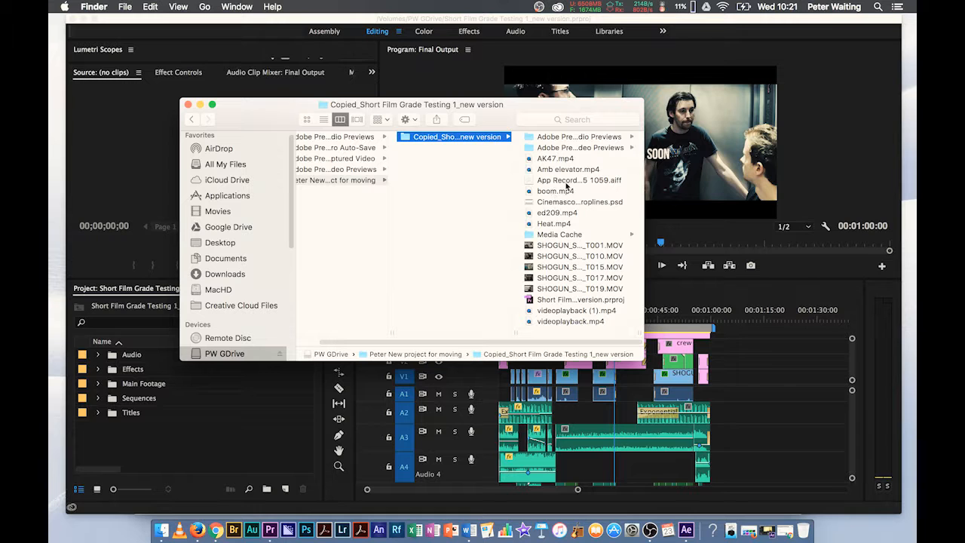
{"action": "mouse_move", "coordinate": [561, 322]}
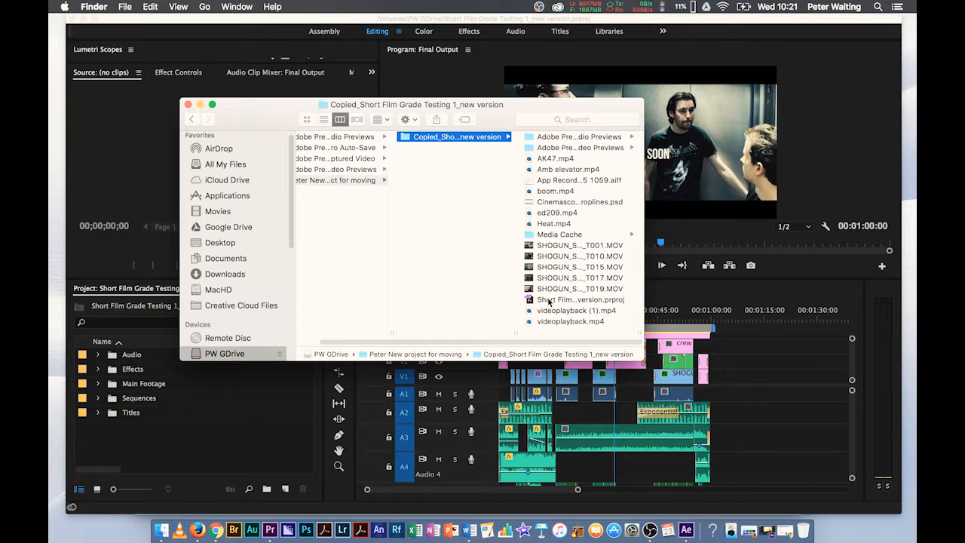
Step: Reopen the copied .prproj from PW GDrive and view the Nerfe Lower and Final Output sequences
{"action": "double_click", "coordinate": [580, 298]}
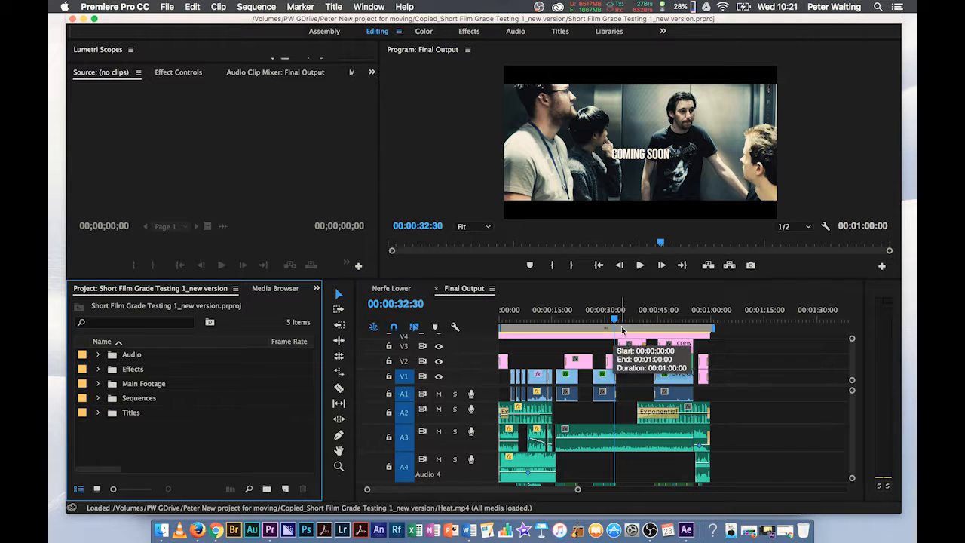
{"action": "left_click", "coordinate": [390, 288]}
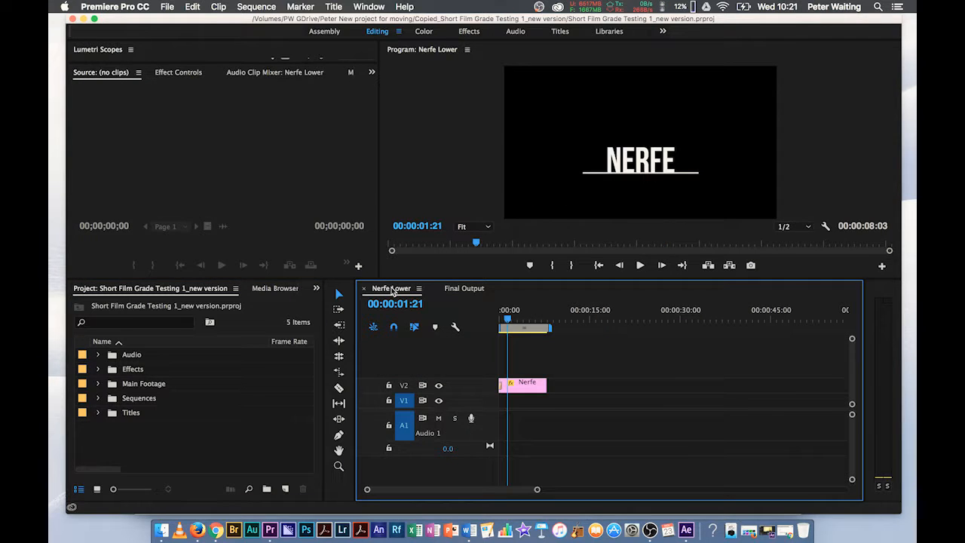
{"action": "left_click", "coordinate": [464, 288]}
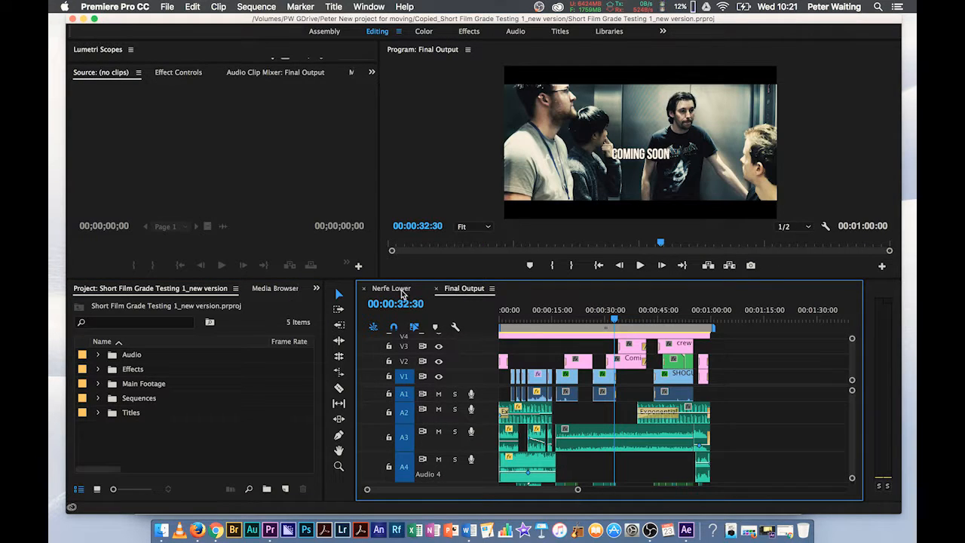
{"action": "mouse_move", "coordinate": [277, 368]}
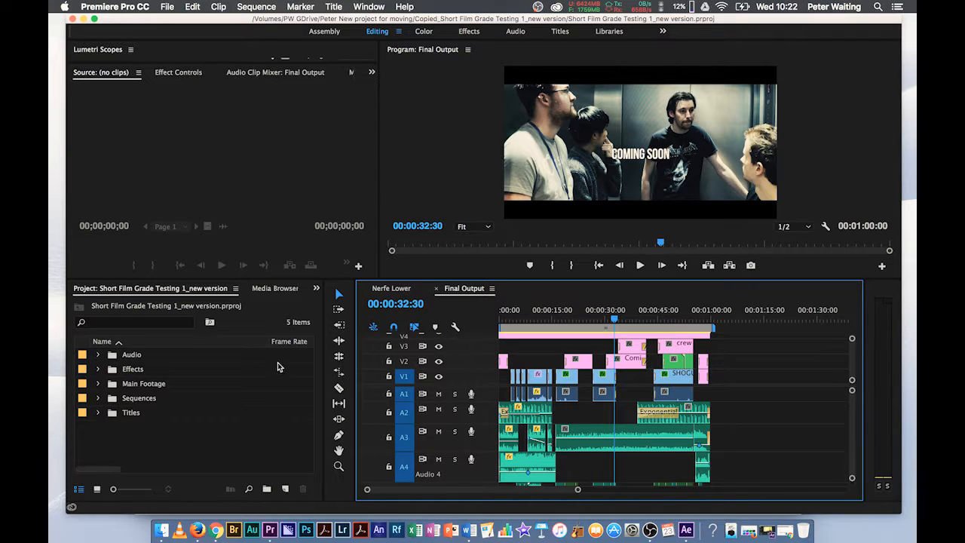
Step: Expand the Audio and Effects bins to check their clips loaded
{"action": "left_click", "coordinate": [96, 354]}
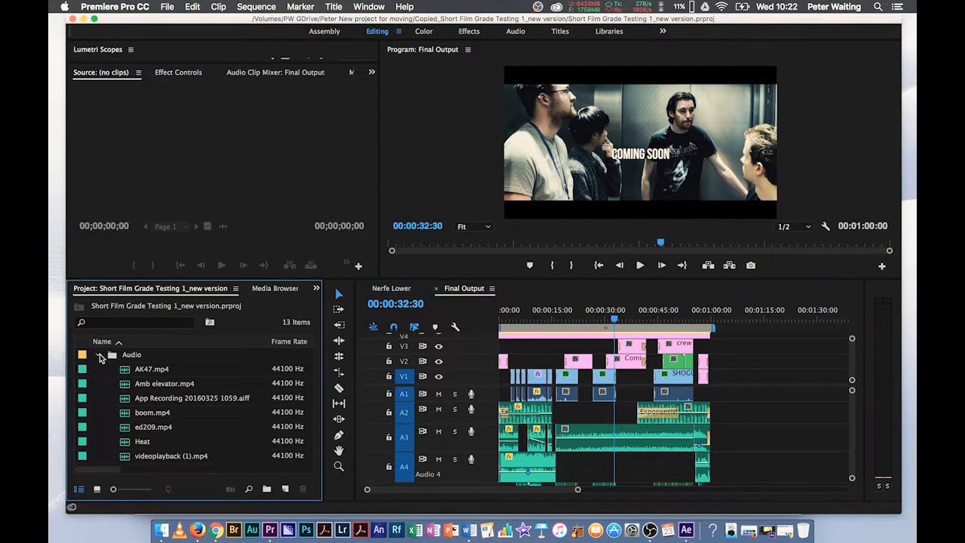
{"action": "left_click", "coordinate": [99, 354]}
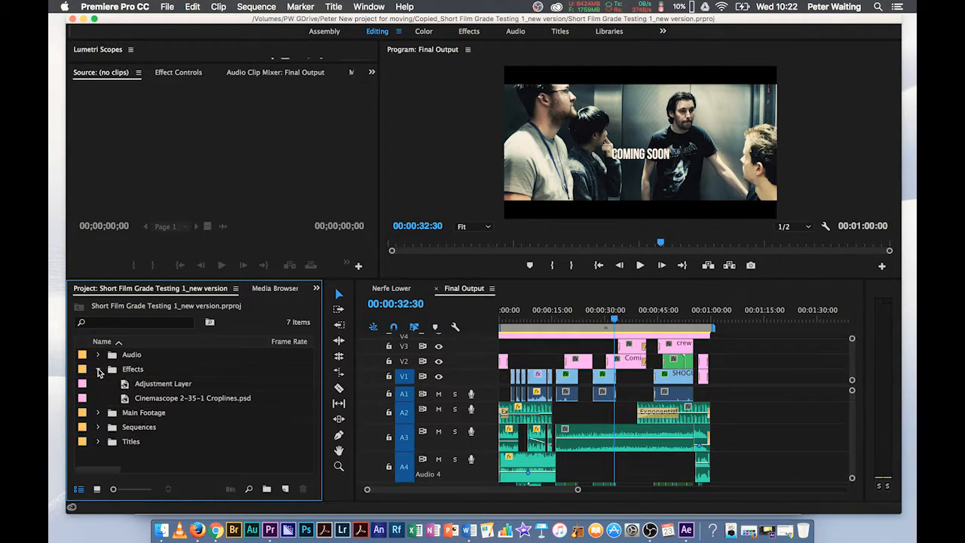
{"action": "left_click", "coordinate": [98, 367]}
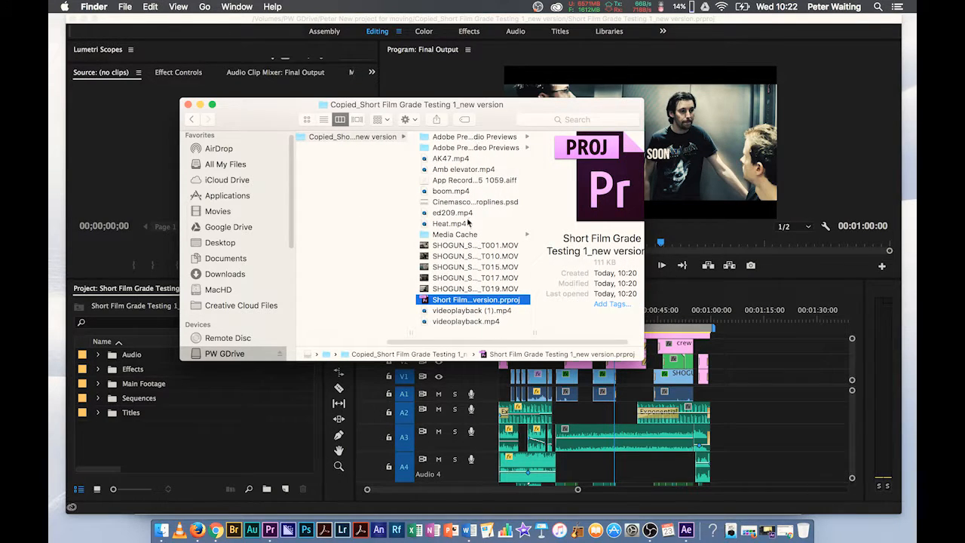
{"action": "mouse_move", "coordinate": [474, 265]}
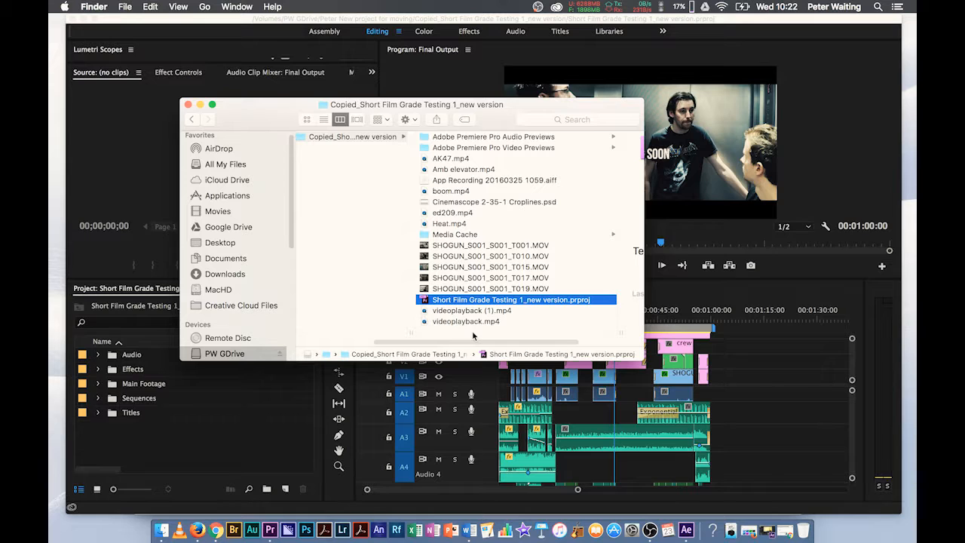
Step: Create a Main Footage folder, move the SHOGUN .MOV clips into it and close the Finder window
{"action": "right_click", "coordinate": [489, 339]}
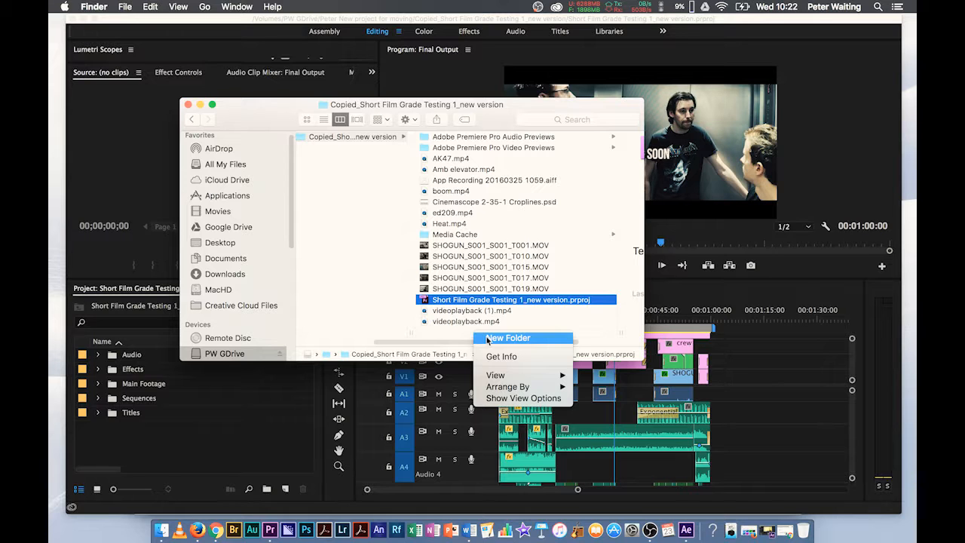
{"action": "left_click", "coordinate": [508, 337]}
{"action": "type", "text": "Main Foot"}
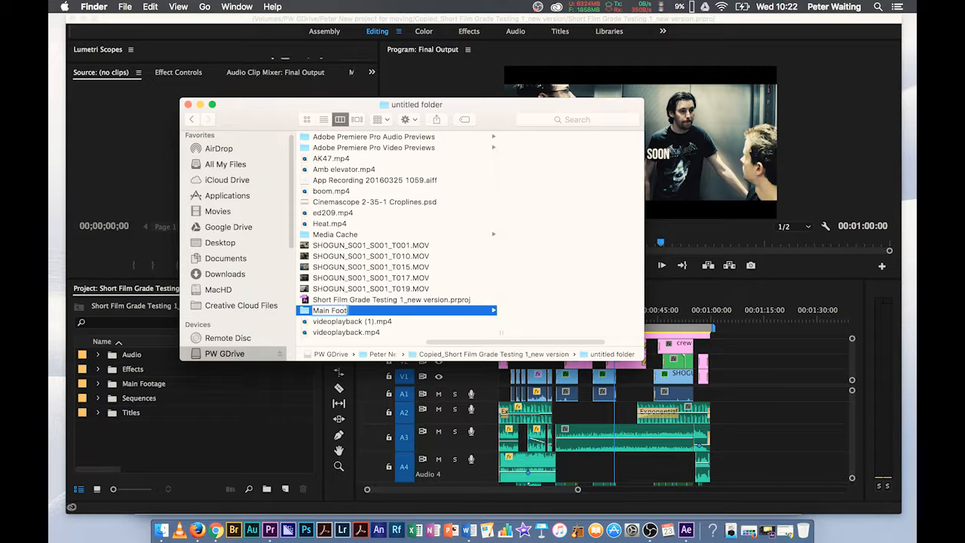
{"action": "left_click", "coordinate": [334, 234]}
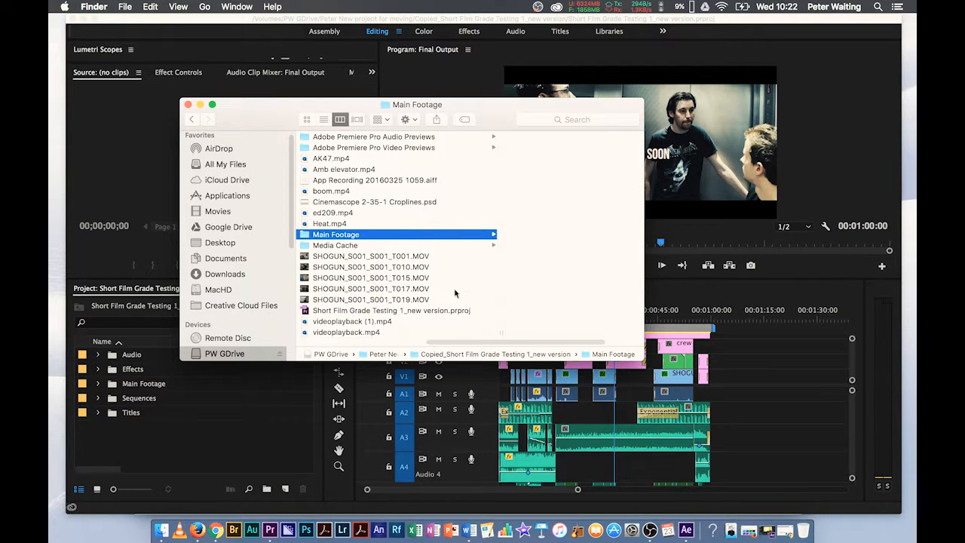
{"action": "left_click", "coordinate": [371, 256]}
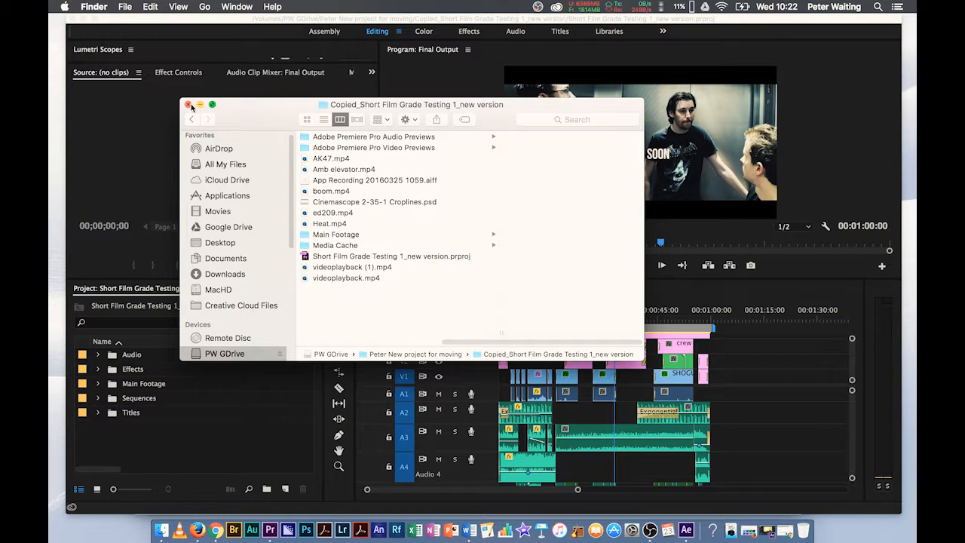
{"action": "left_click", "coordinate": [188, 105]}
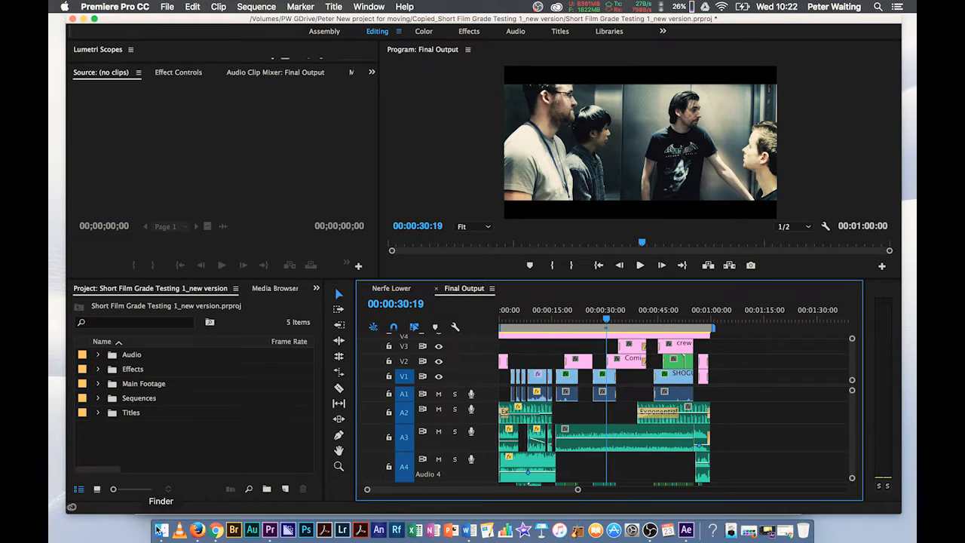
Step: Open a fresh Finder window on PW GDrive into the Copied_ folder now holding Main Footage
{"action": "left_click", "coordinate": [160, 530]}
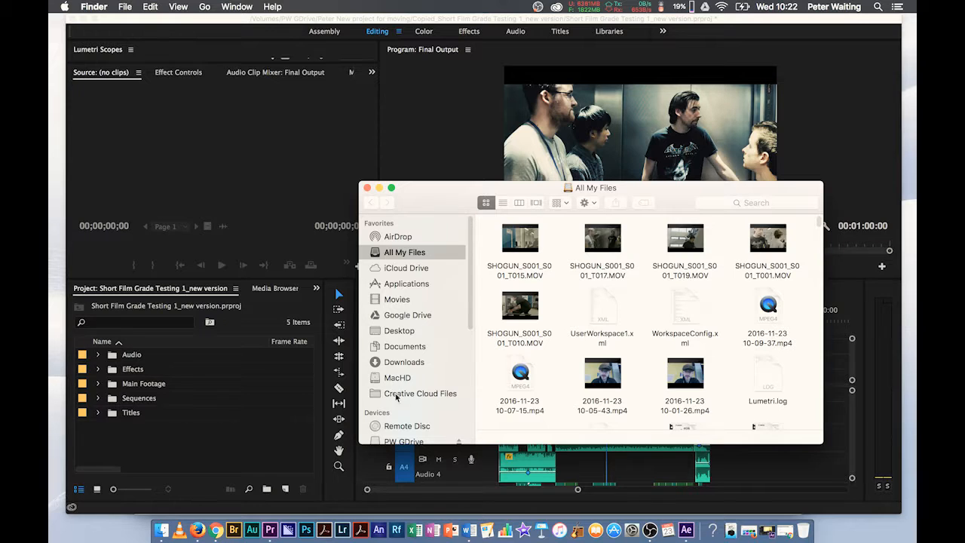
{"action": "left_click", "coordinate": [404, 437]}
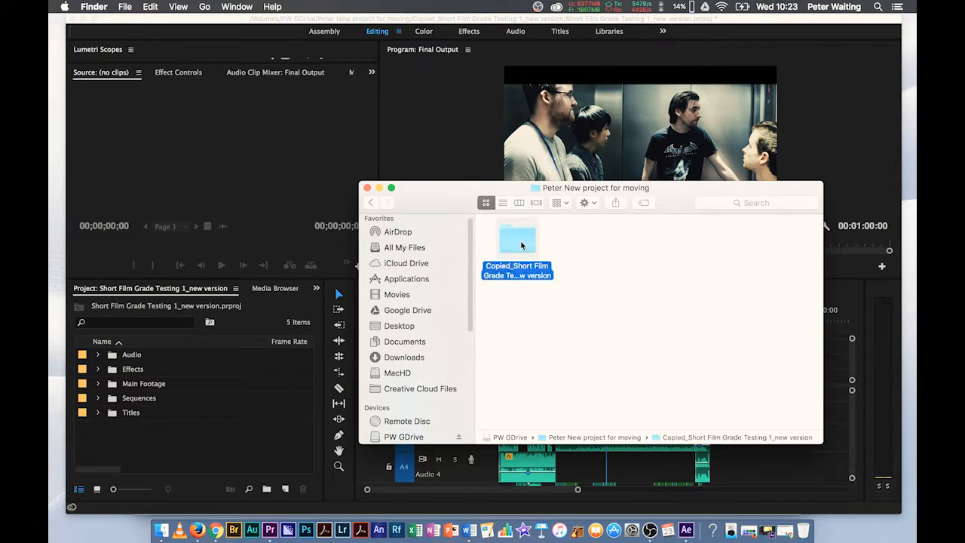
{"action": "double_click", "coordinate": [517, 238]}
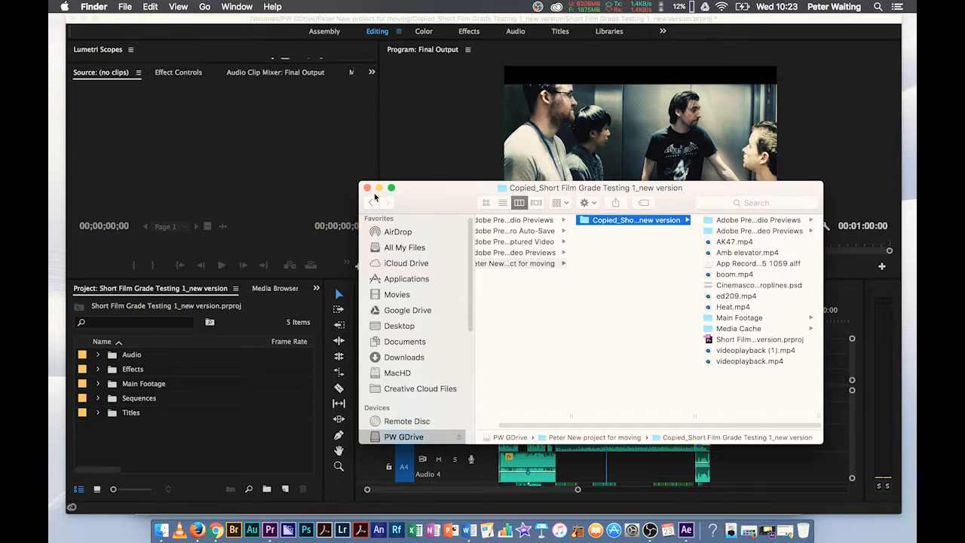
{"action": "mouse_move", "coordinate": [594, 349]}
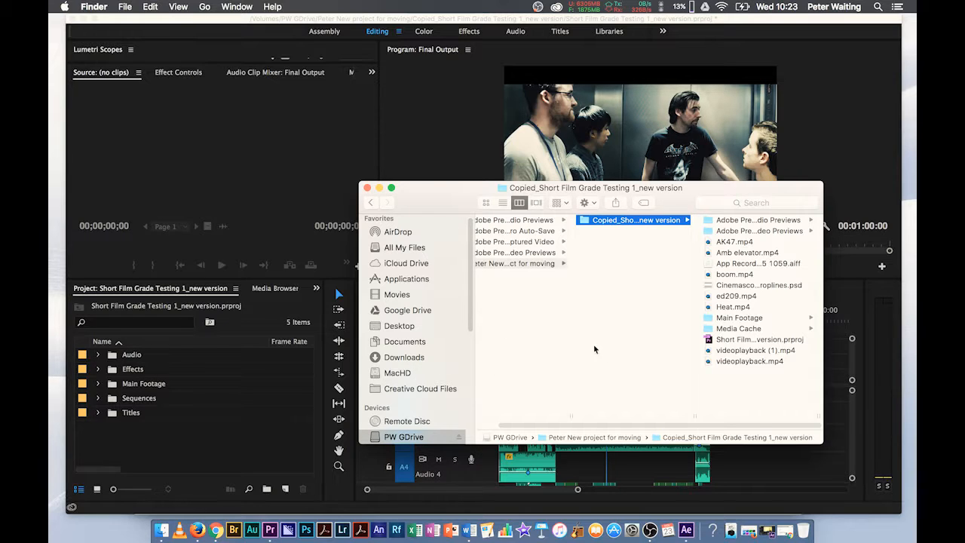